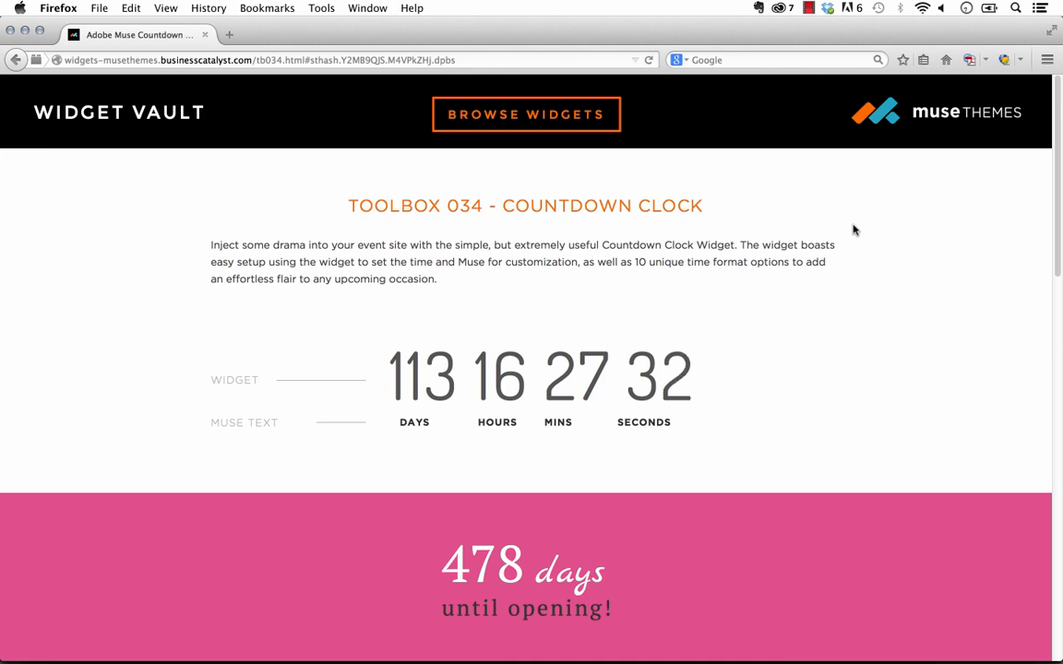
Drag the 034 - Countdown Clock widget from MuseThemes - Toolbox (8.9.2) onto the Home page
scroll(down, 3)
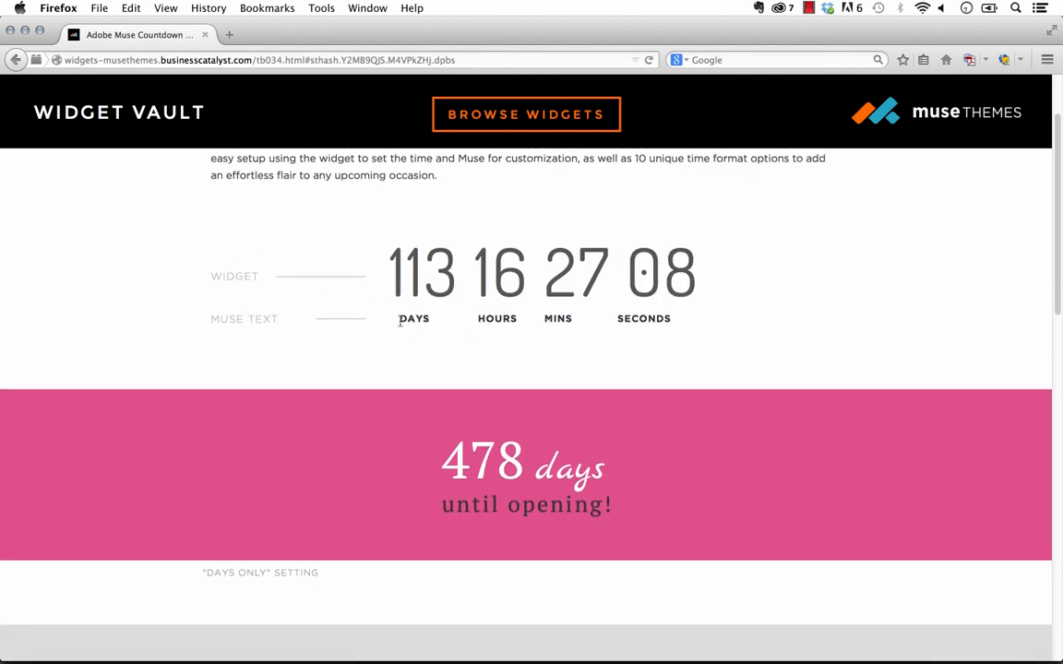
scroll(down, 3)
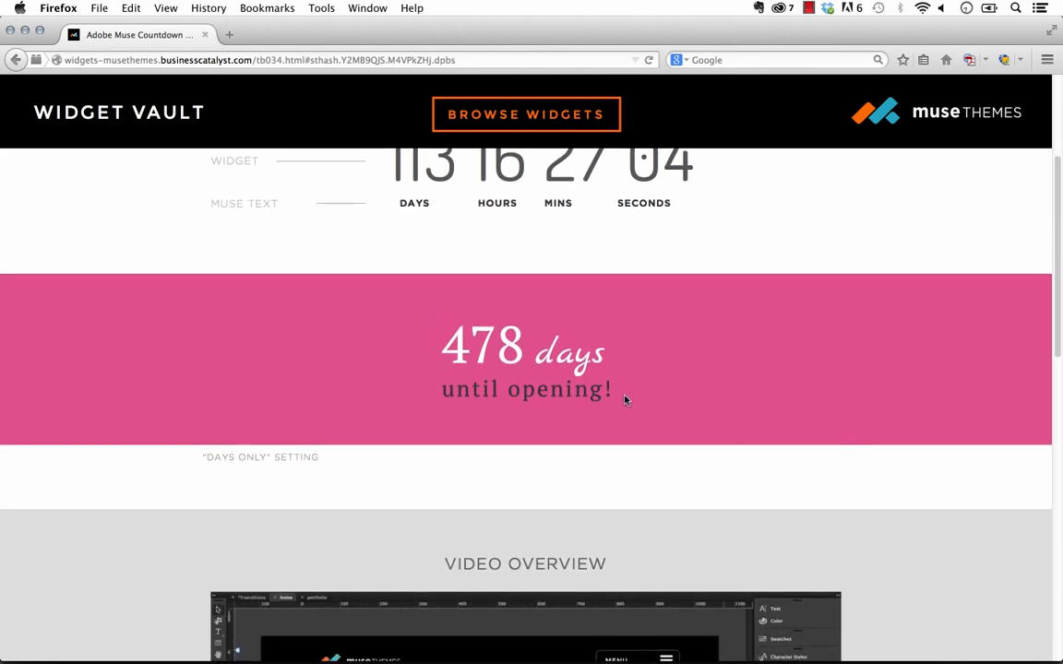
mouse_move(643, 436)
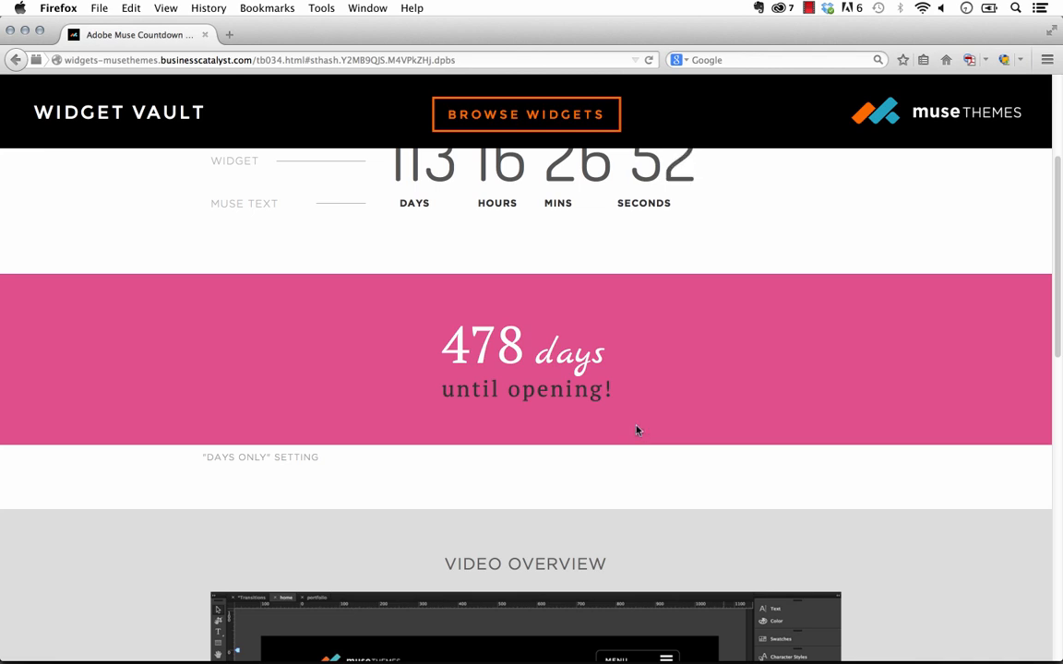
scroll(up, 3)
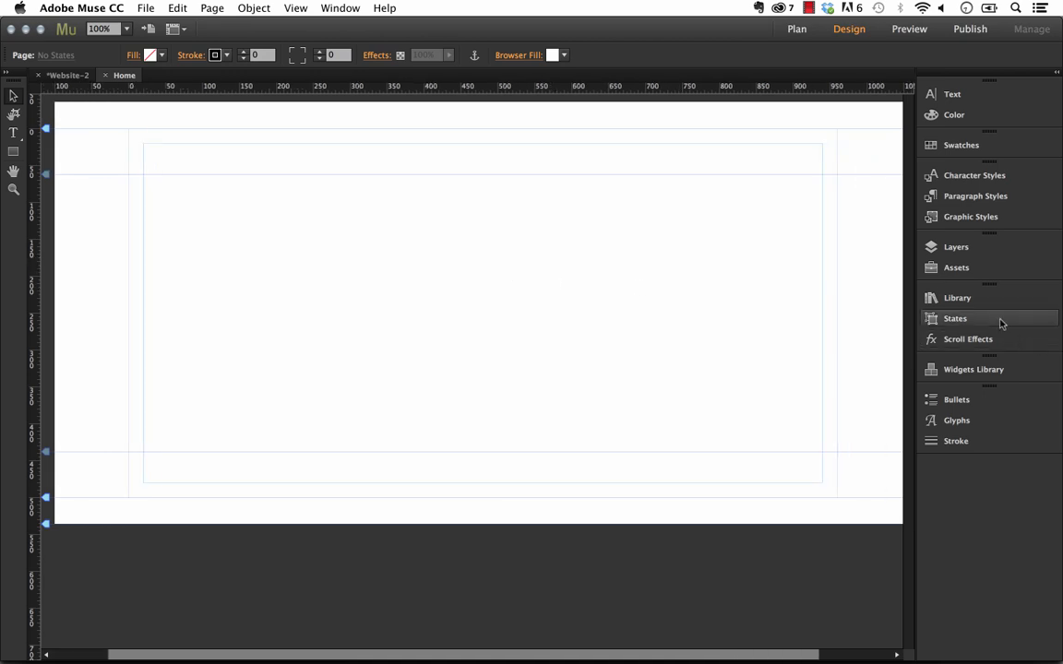
click(957, 297)
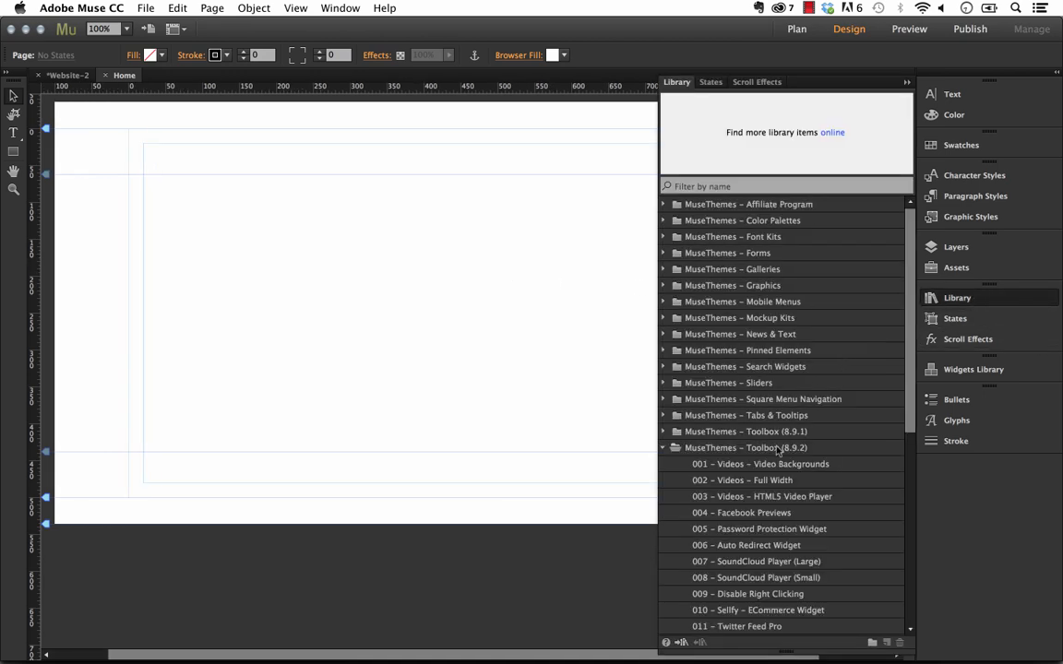
click(746, 447)
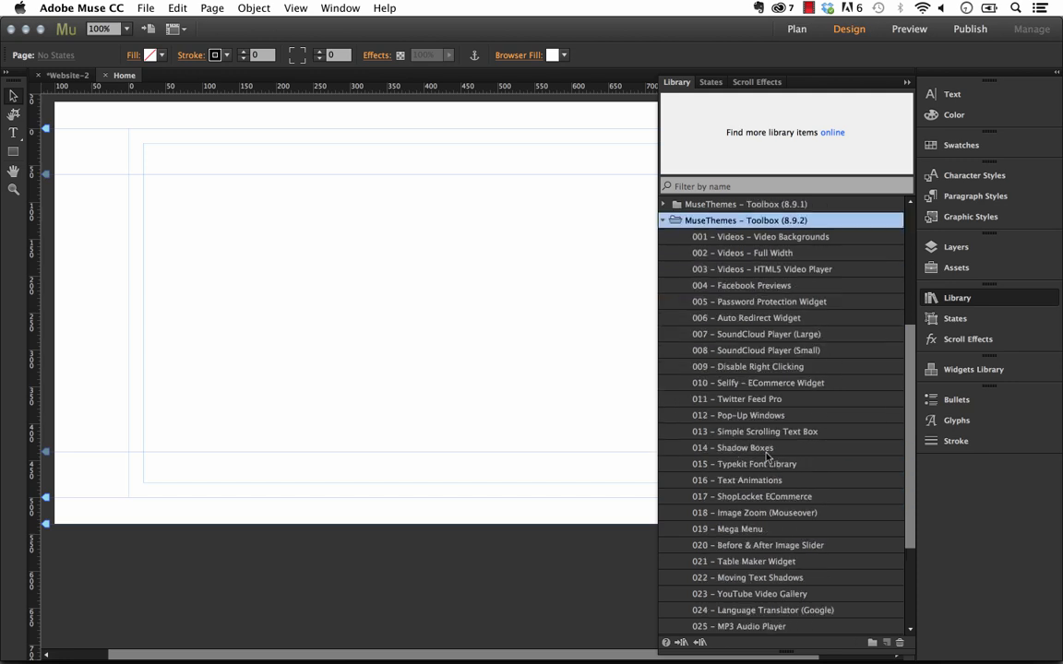
scroll(down, 3)
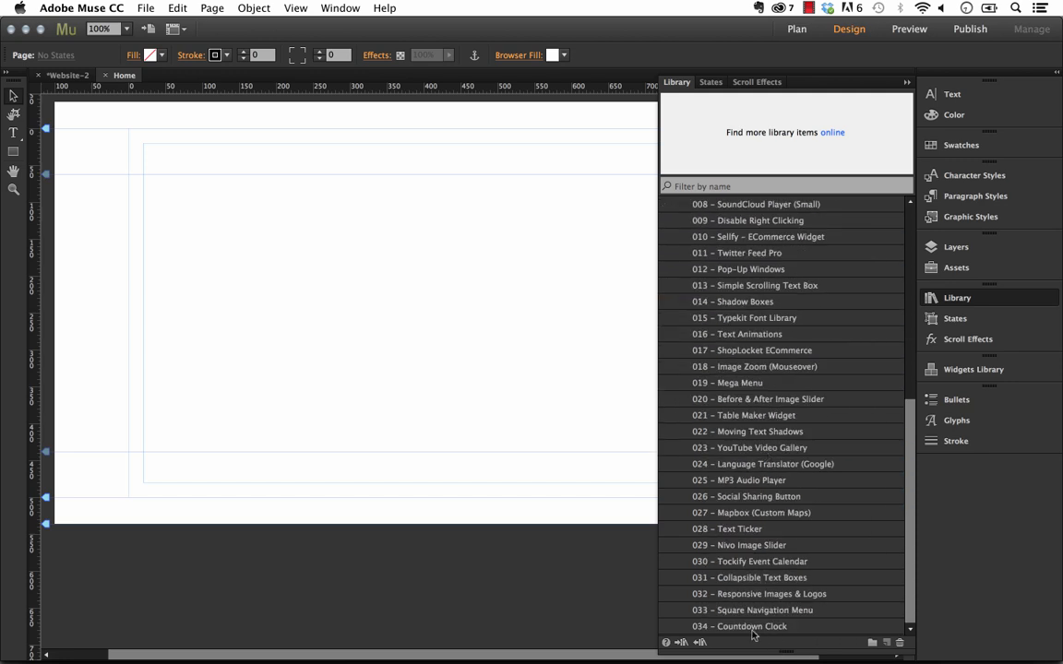
click(739, 626)
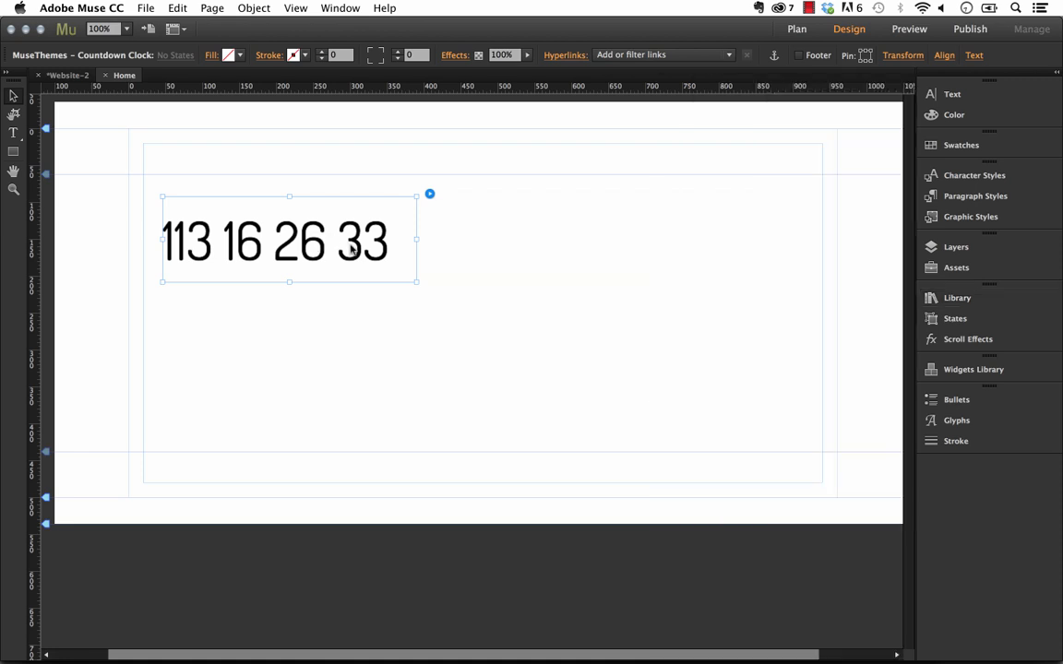
Move the clock and set its event date to October 15, 2014, showing 35 days
click(429, 195)
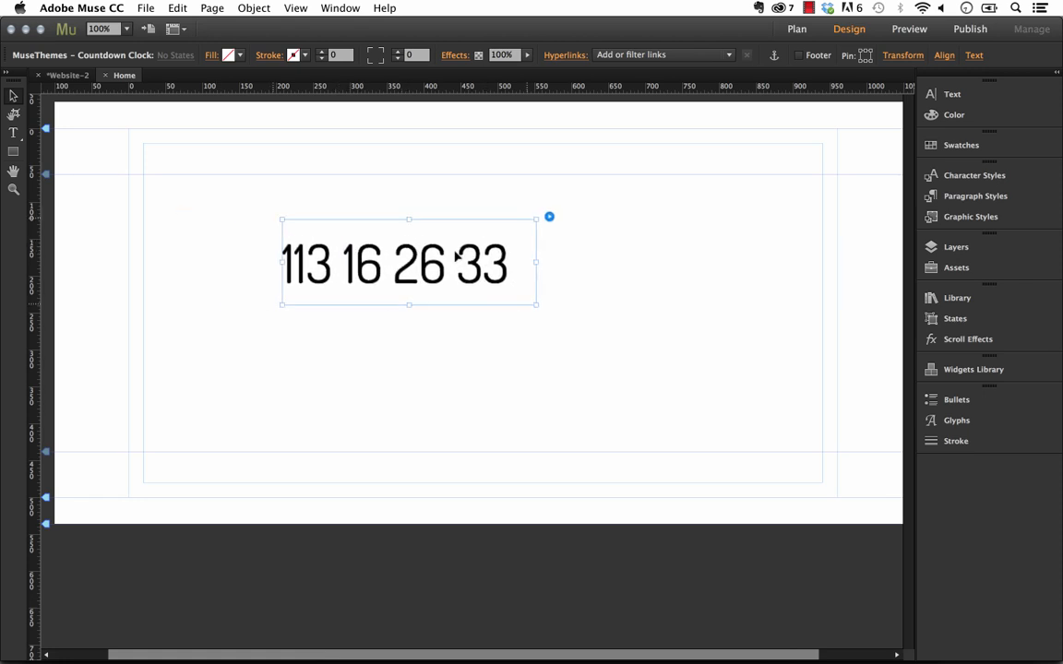
click(549, 217)
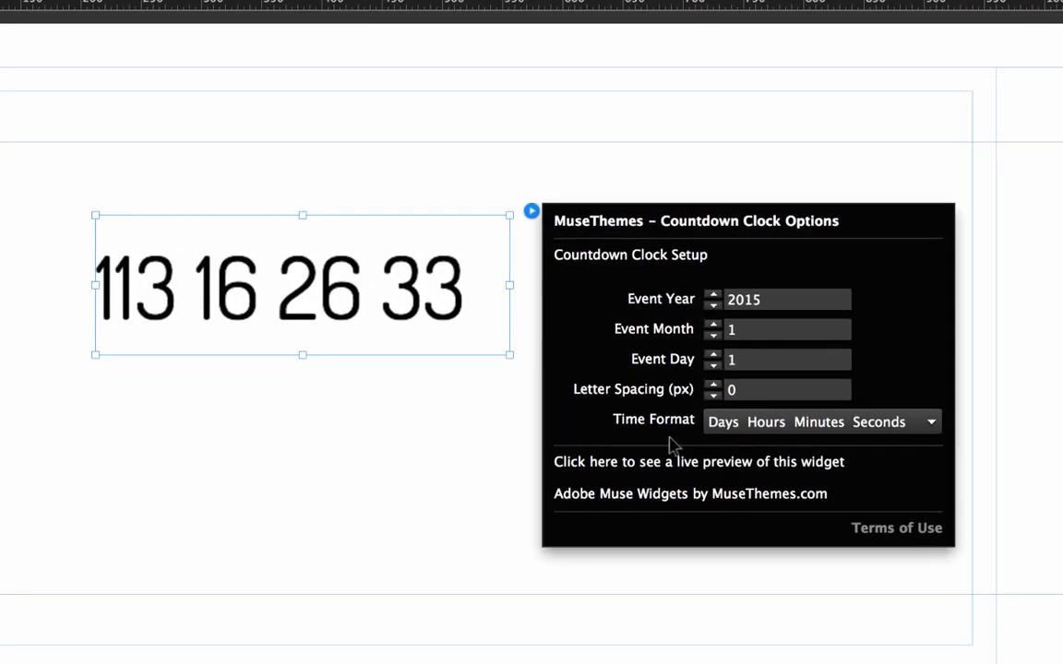
mouse_move(929, 267)
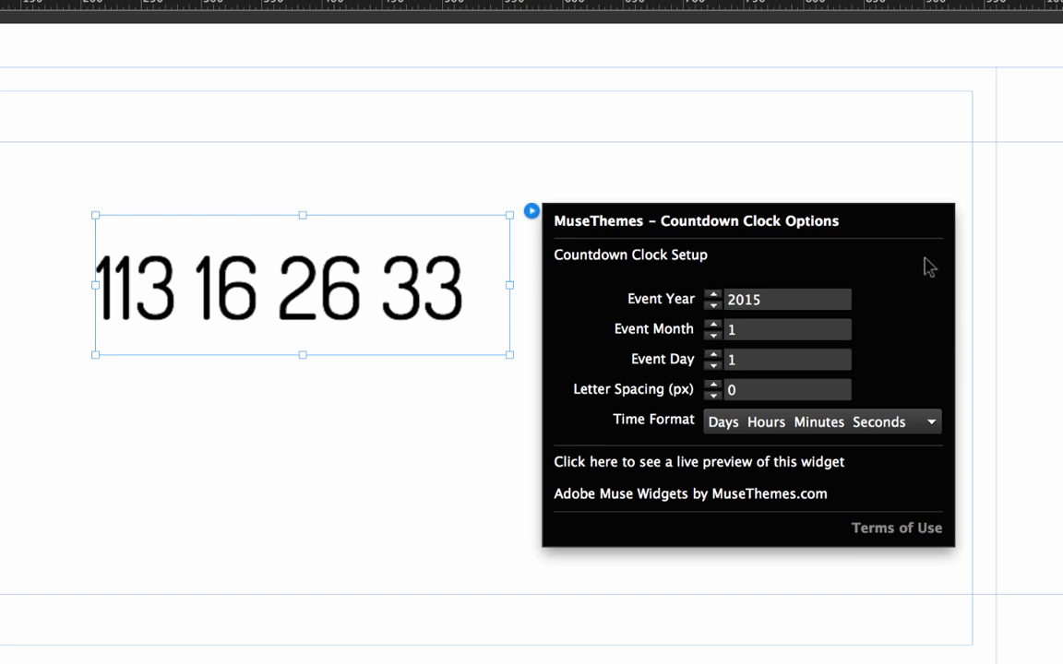
mouse_move(680, 323)
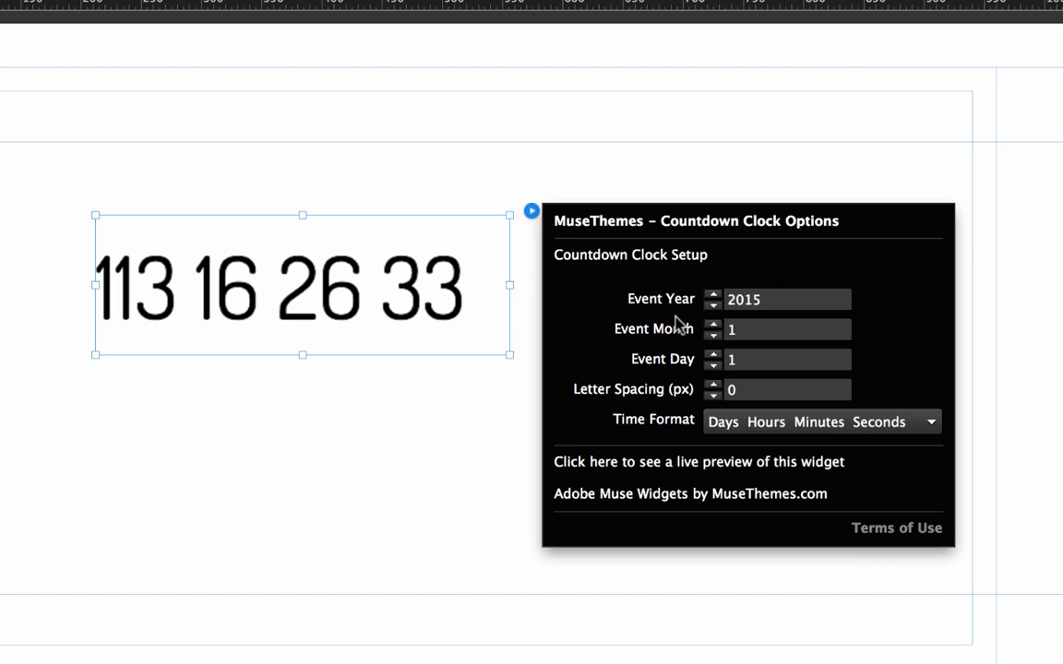
mouse_move(662, 371)
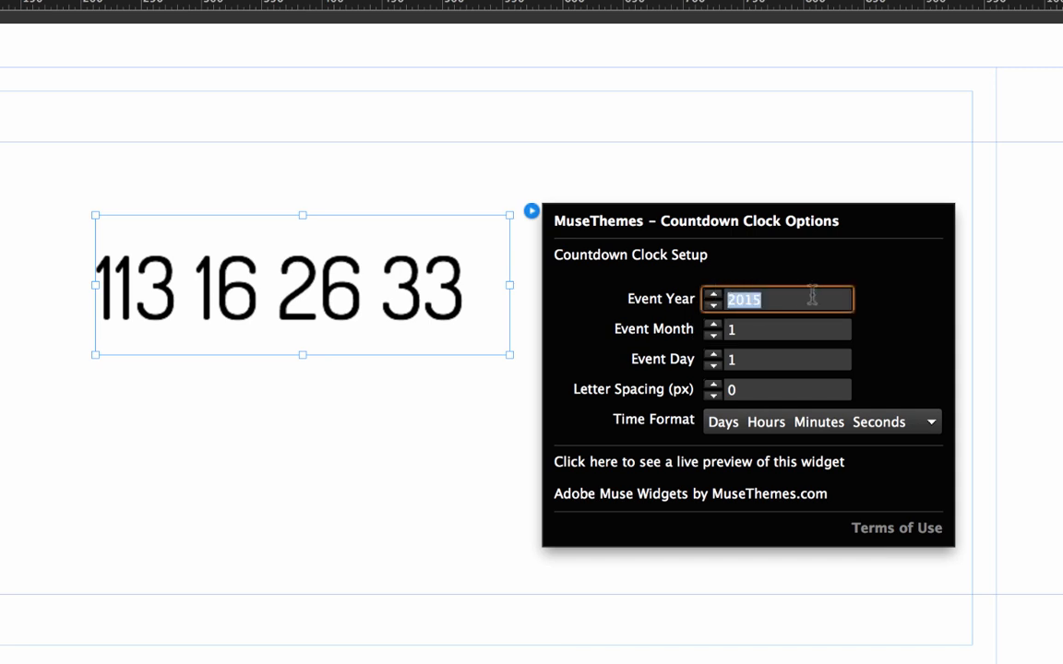
text(20)
click(787, 330)
text(0)
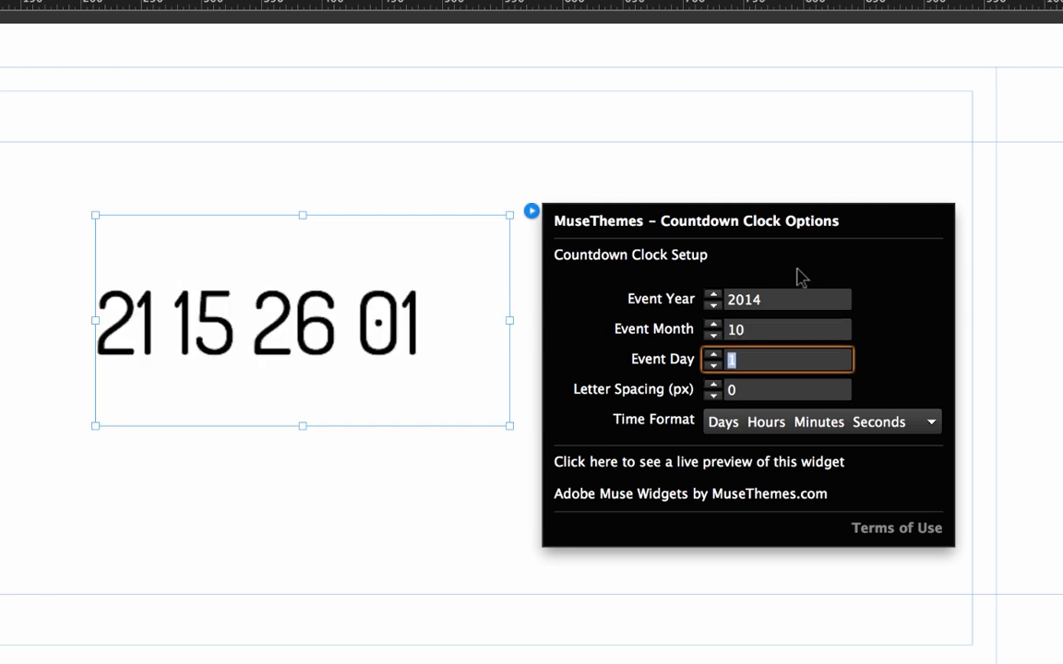
text(15)
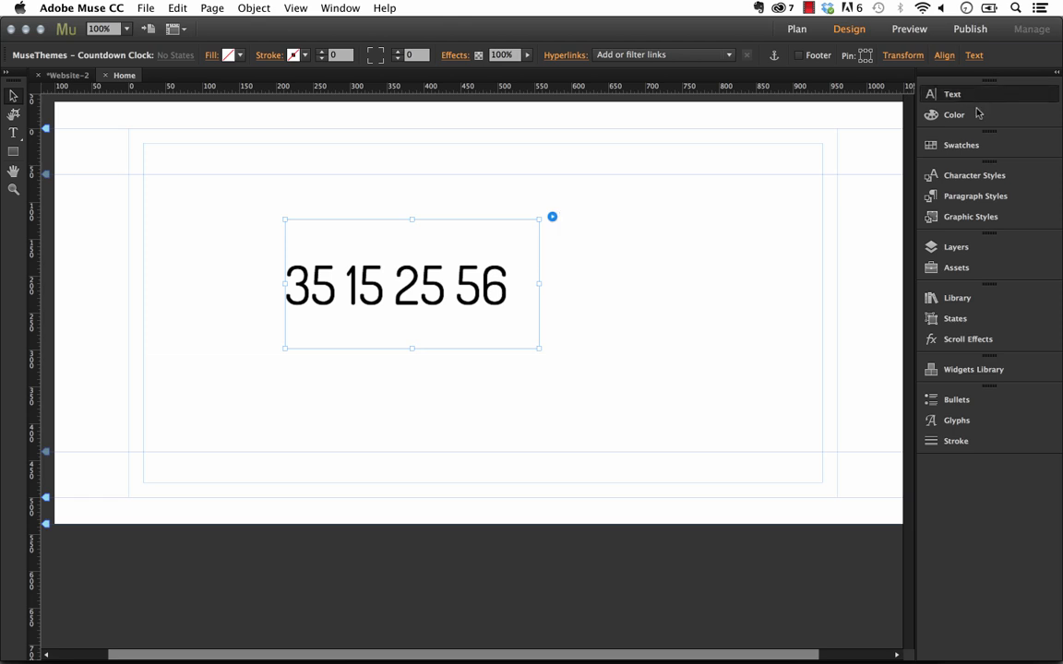
Check the Dosis font in the Text panel and set the widget's letter spacing to 3 px
click(951, 93)
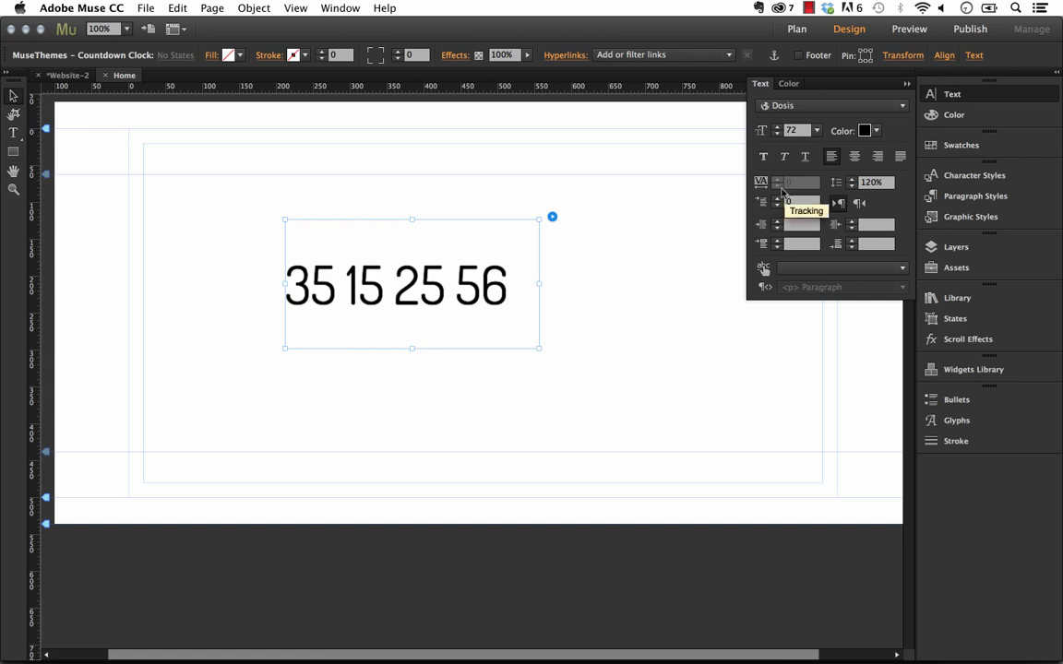
mouse_move(787, 181)
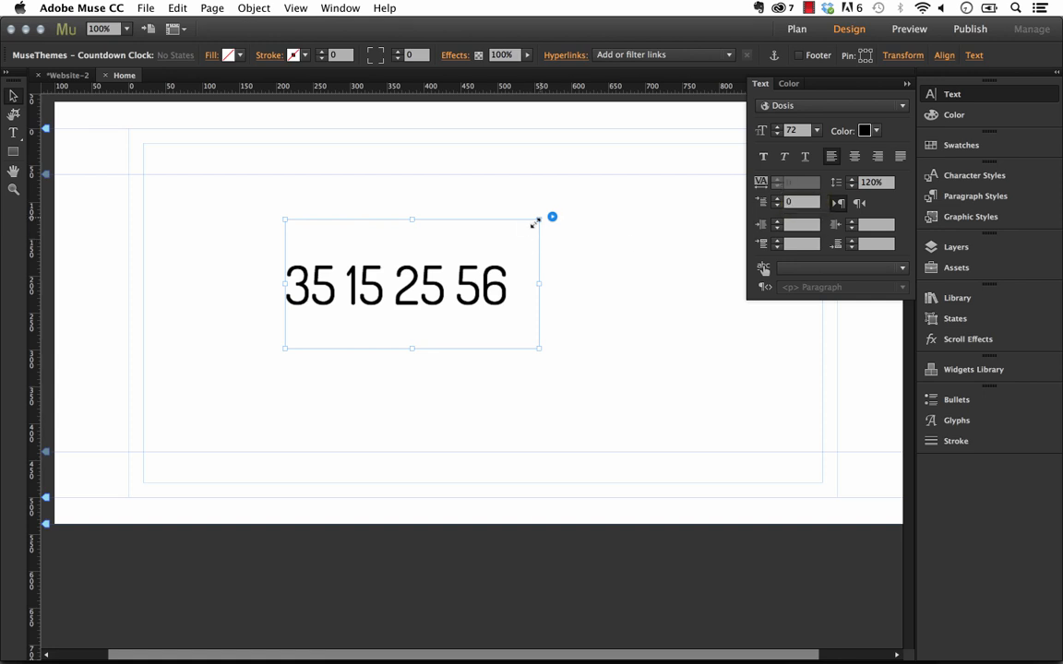
click(552, 217)
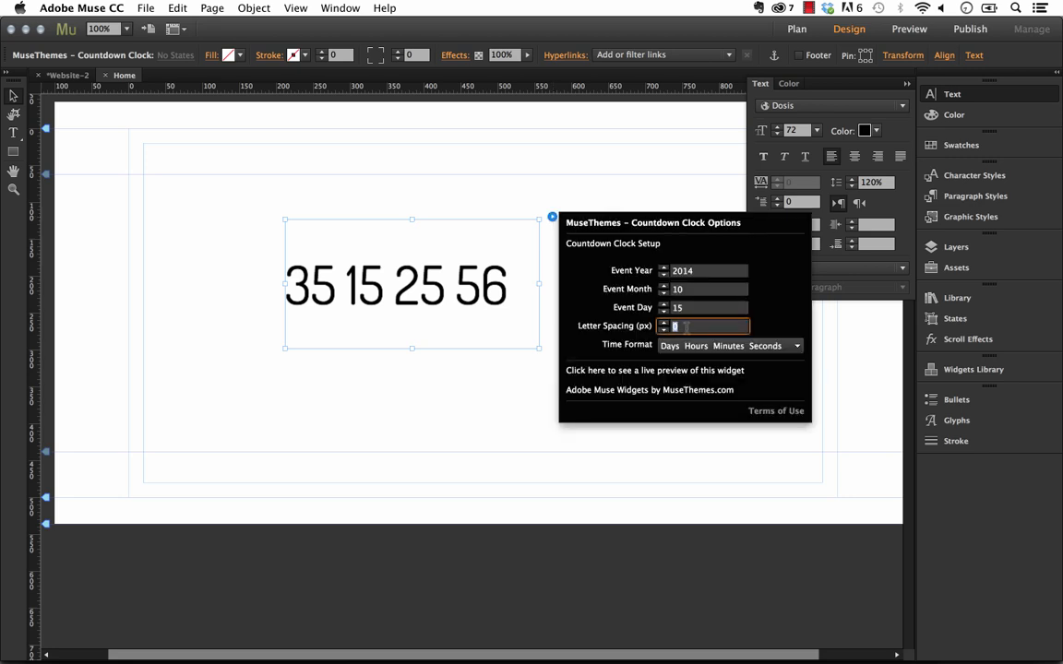
text(3)
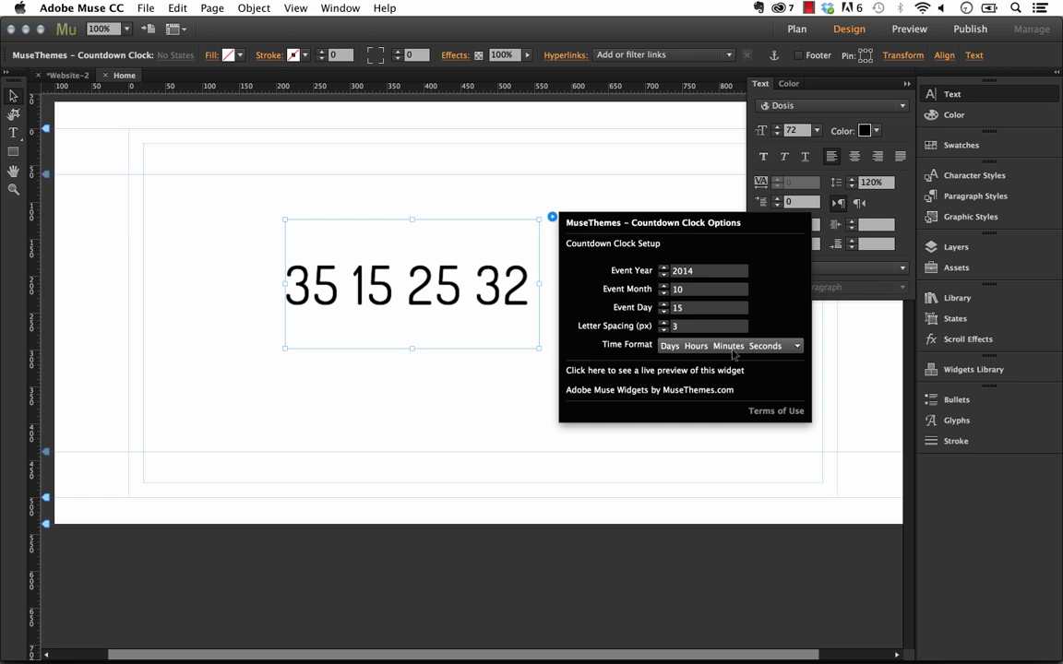
Switch the clock to the Total Seconds format and preview the page in Firefox
click(795, 345)
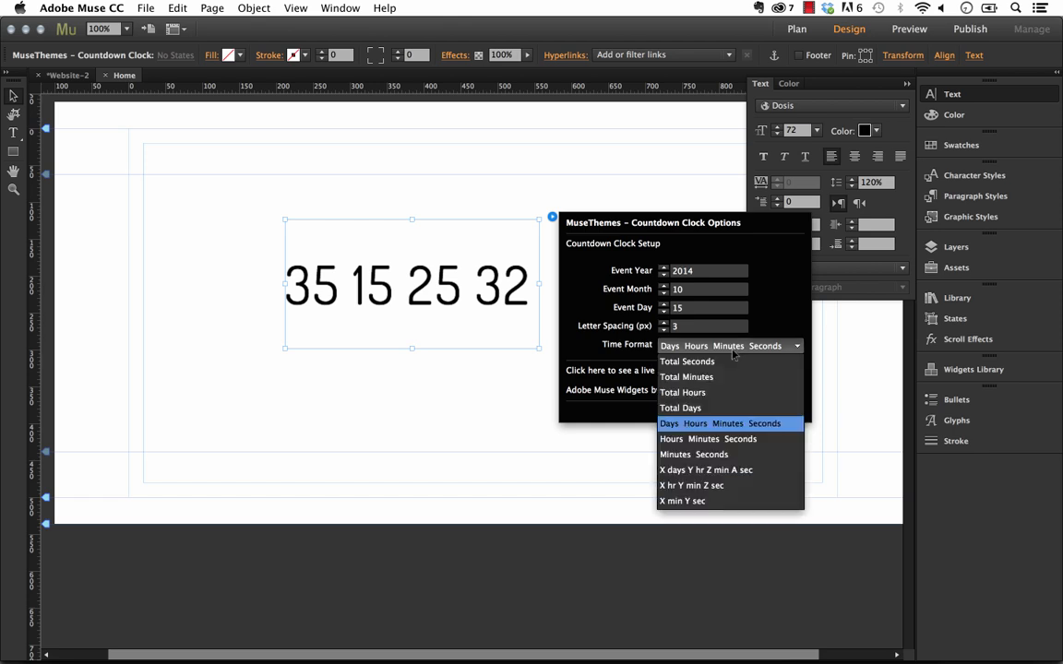
mouse_move(686, 361)
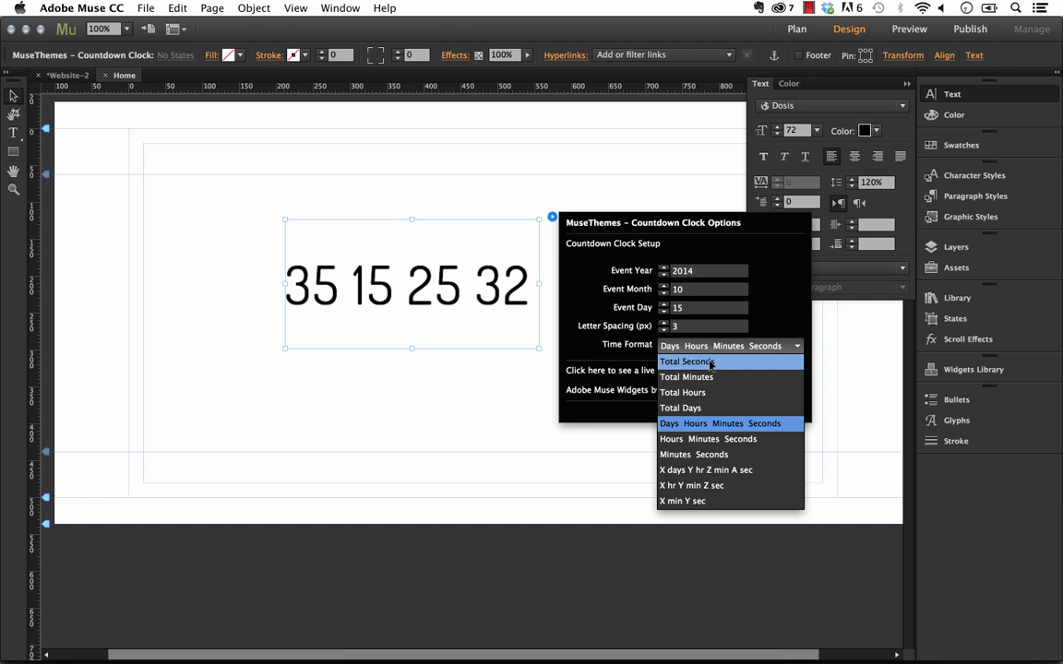
click(687, 360)
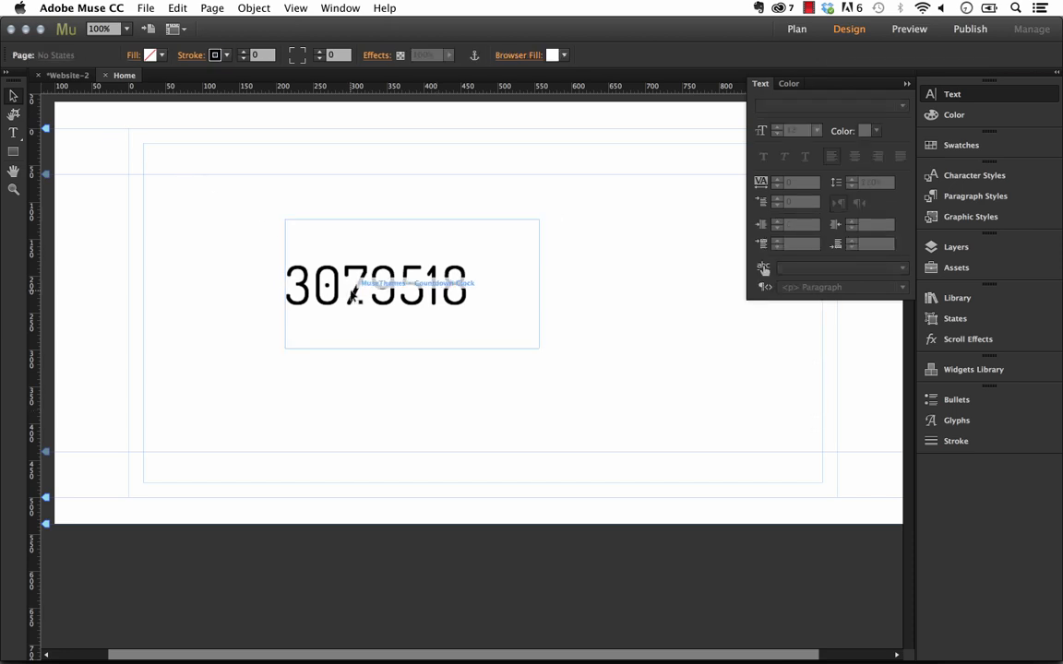
click(144, 7)
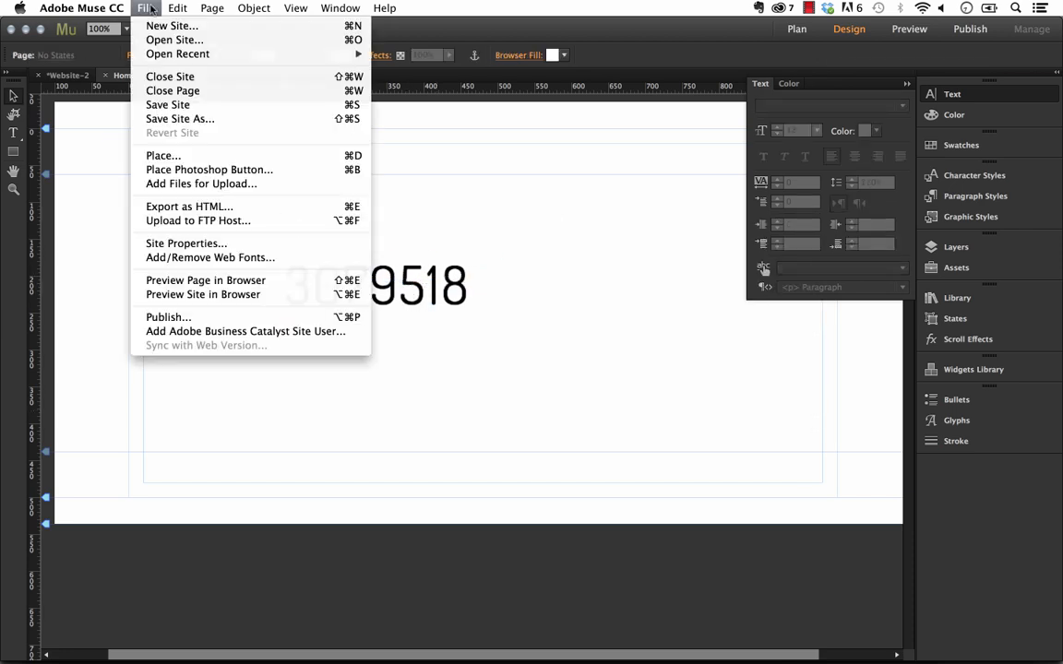
click(205, 279)
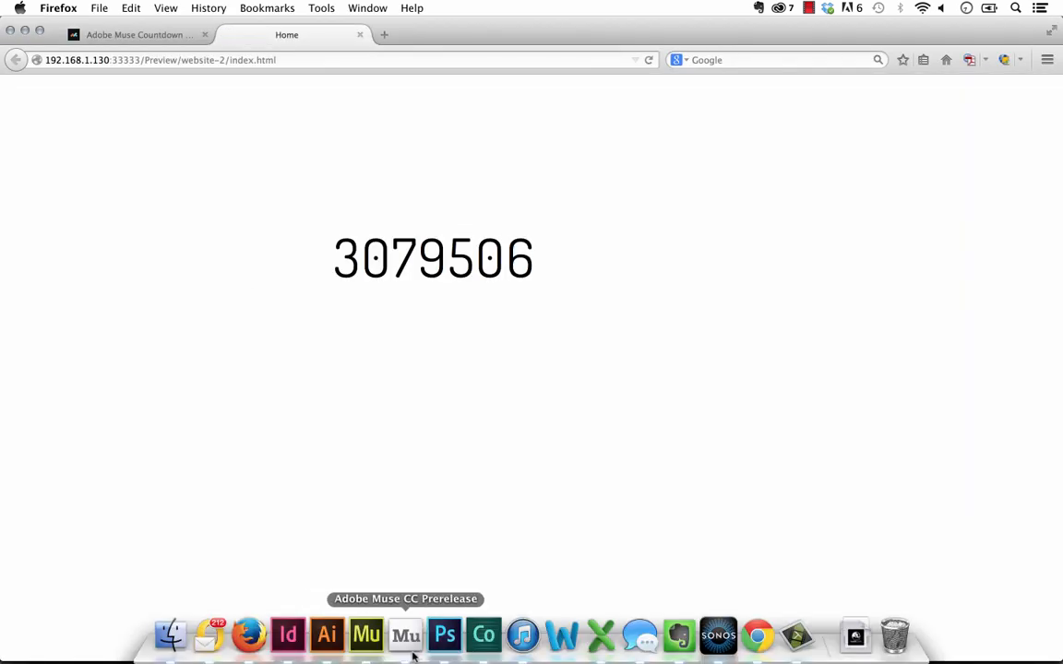
click(405, 634)
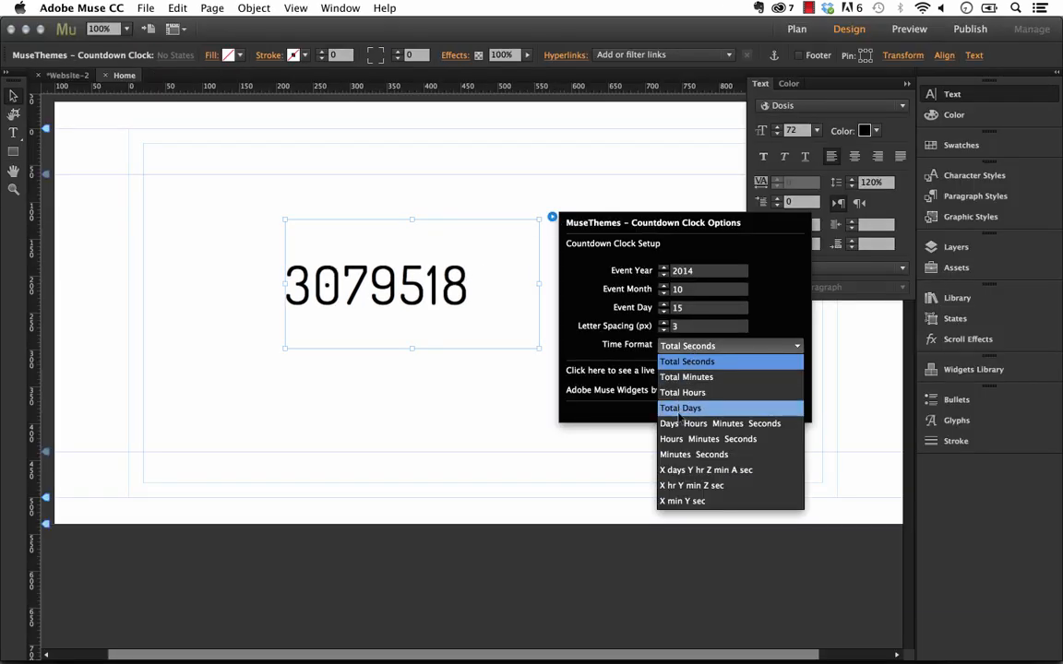
mouse_move(720, 423)
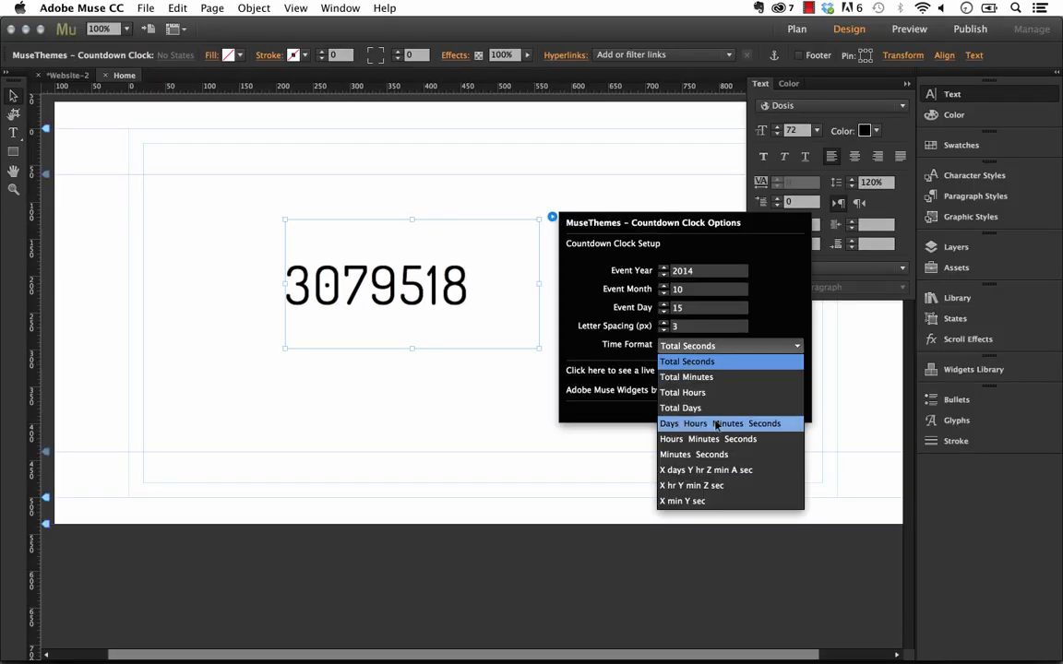
Try the labelled days/hr/min/sec format and widen the frame, then revert to plain numbers
click(717, 422)
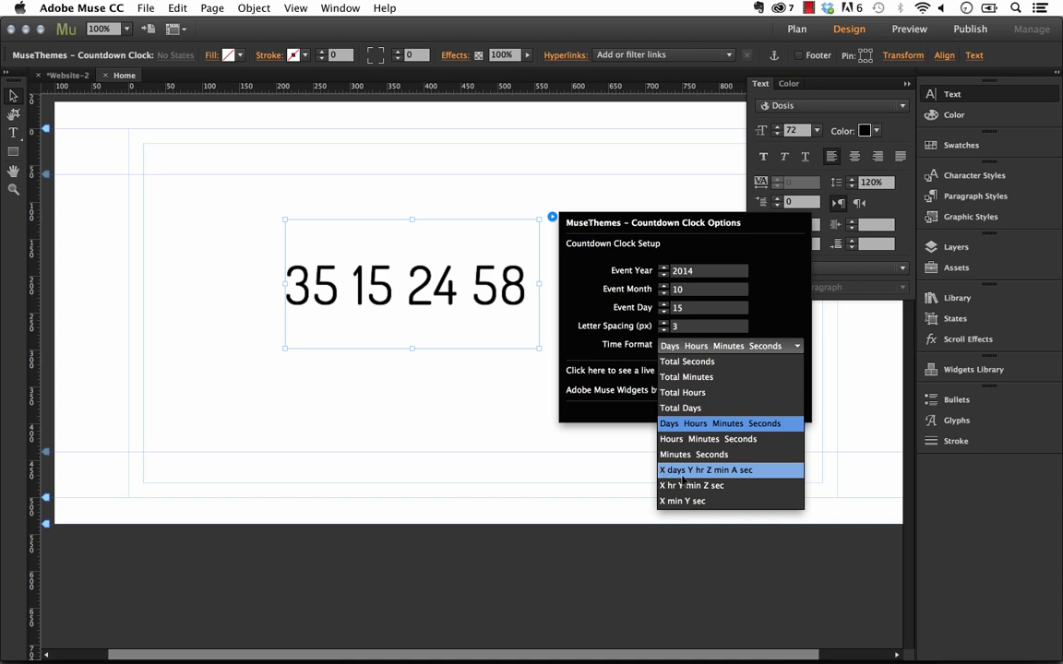
click(706, 470)
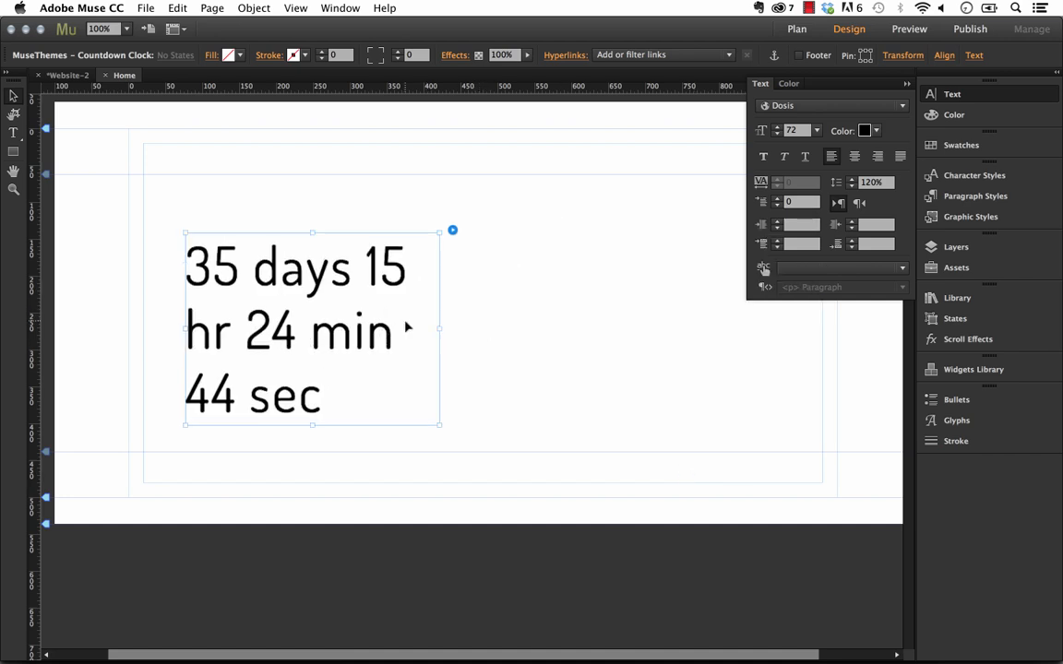
drag(440, 327, 620, 323)
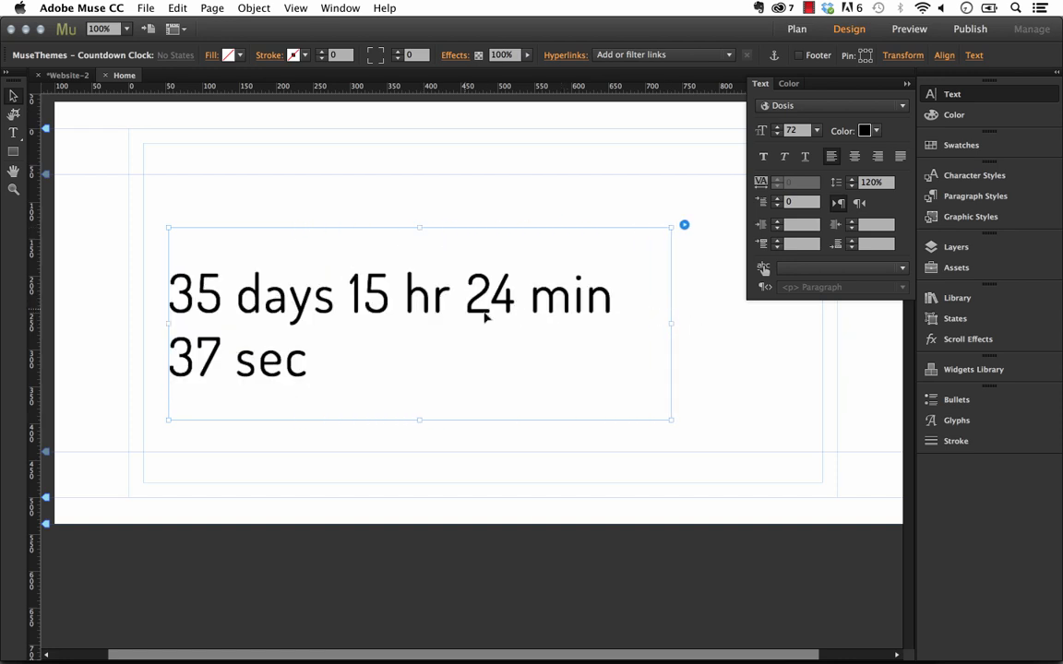
drag(671, 323, 806, 323)
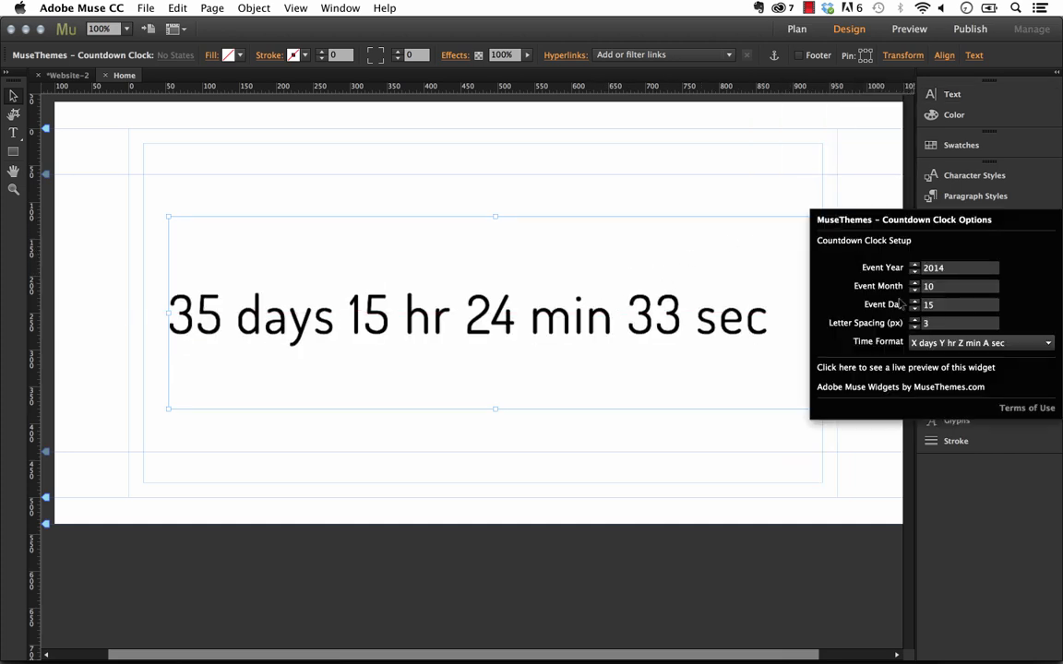
click(981, 343)
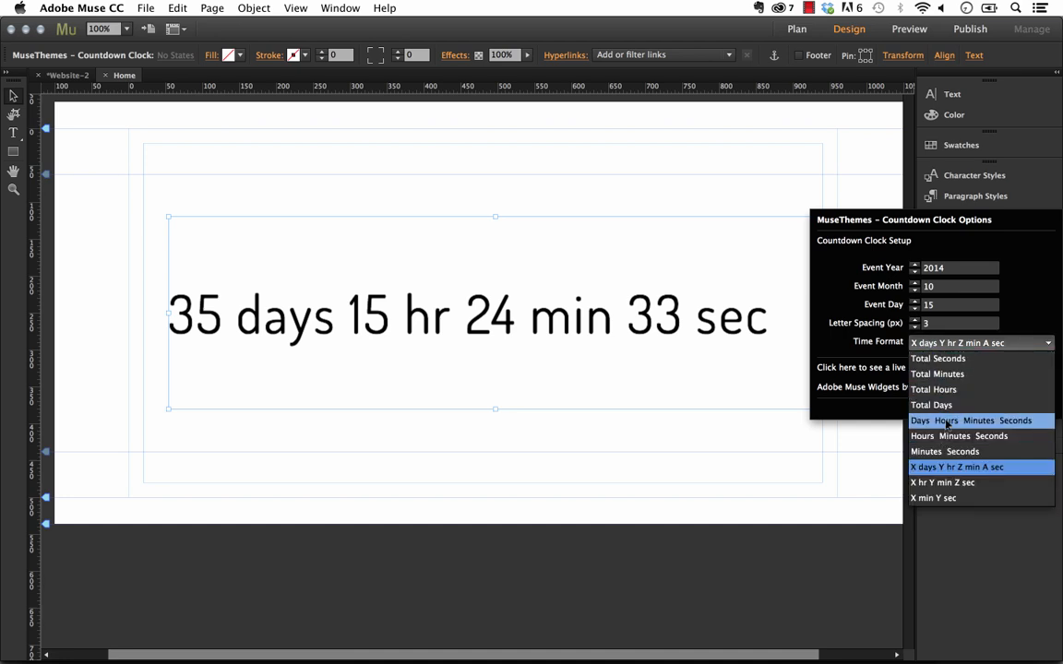
click(967, 419)
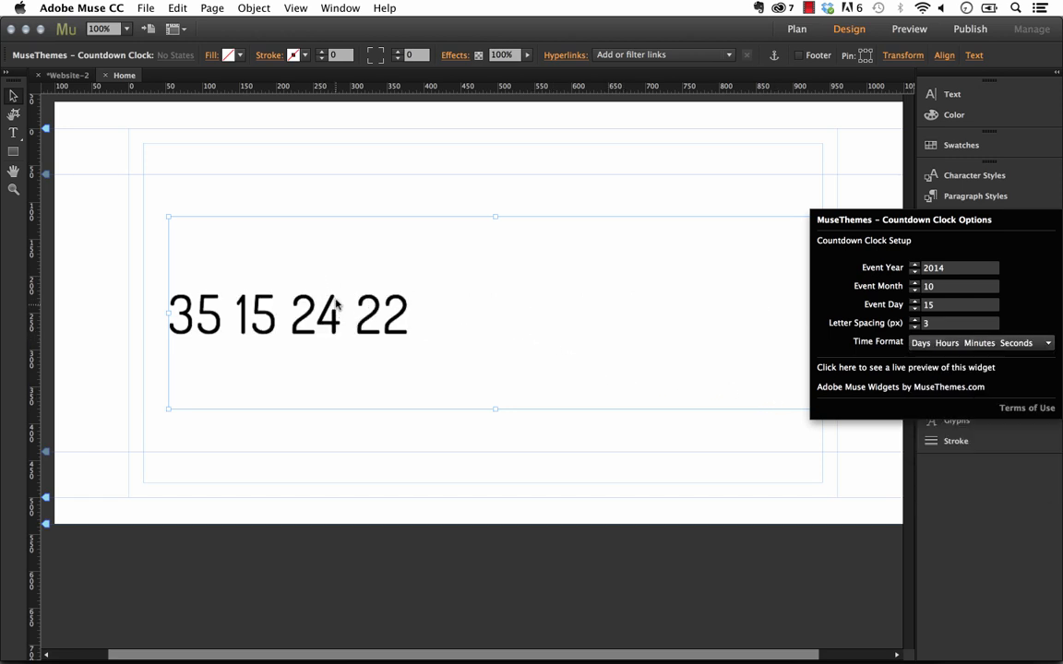
mouse_move(403, 298)
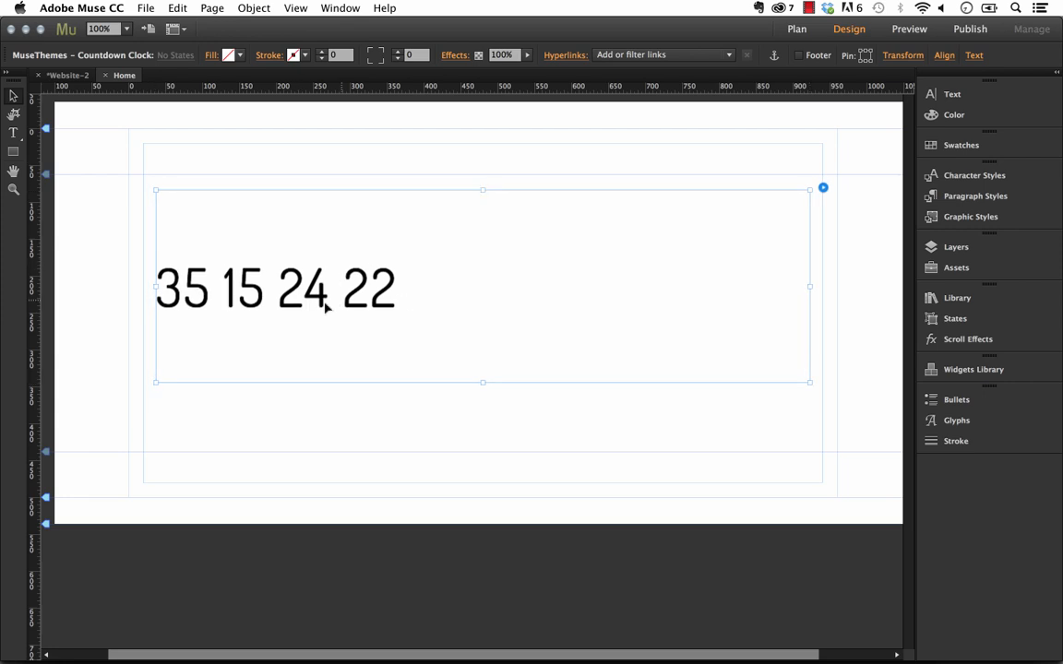
Change the clock digits' font to Montserrat
click(952, 93)
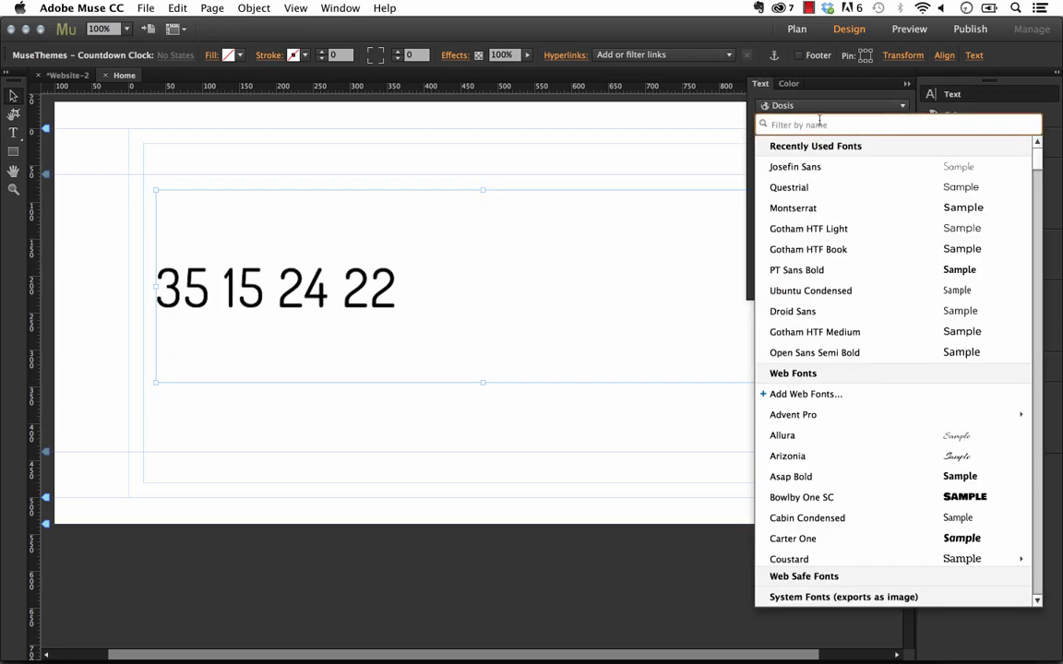
mouse_move(820, 187)
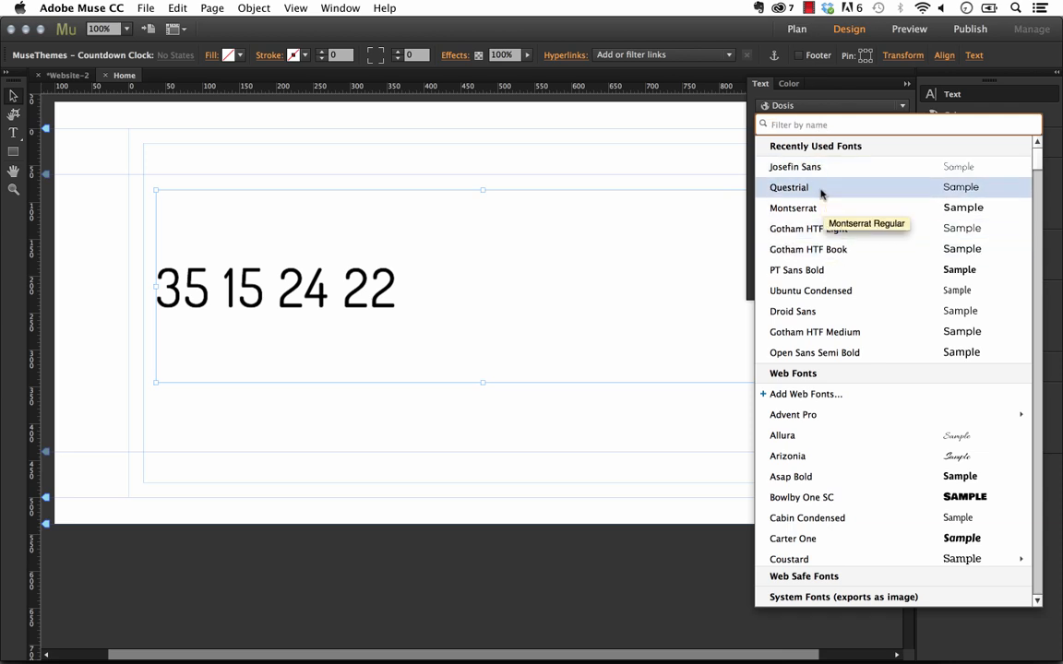
click(794, 208)
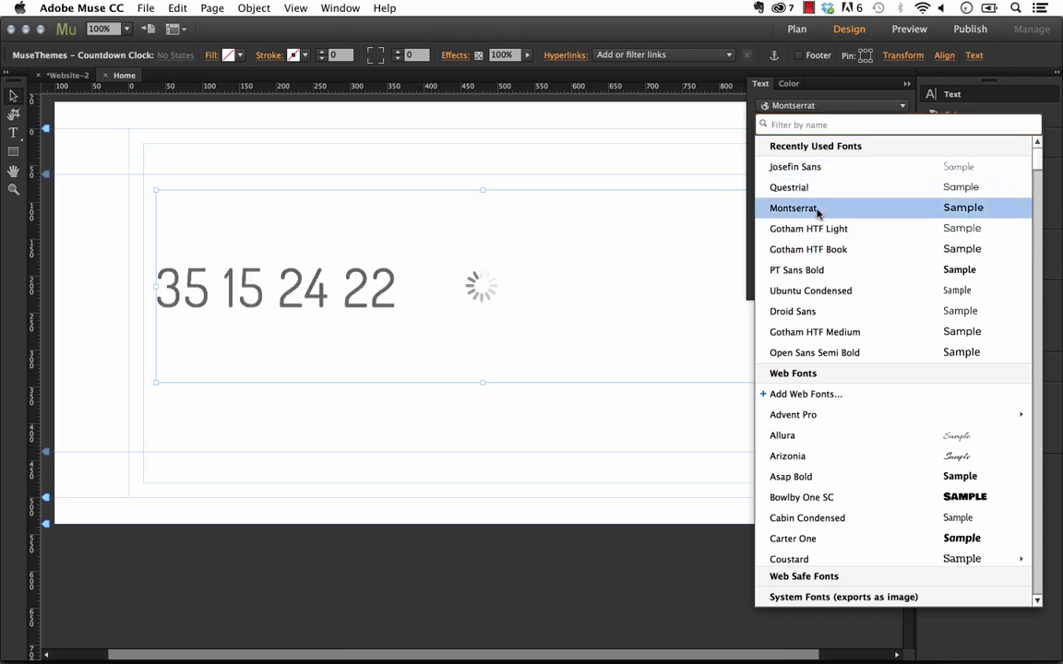
click(793, 208)
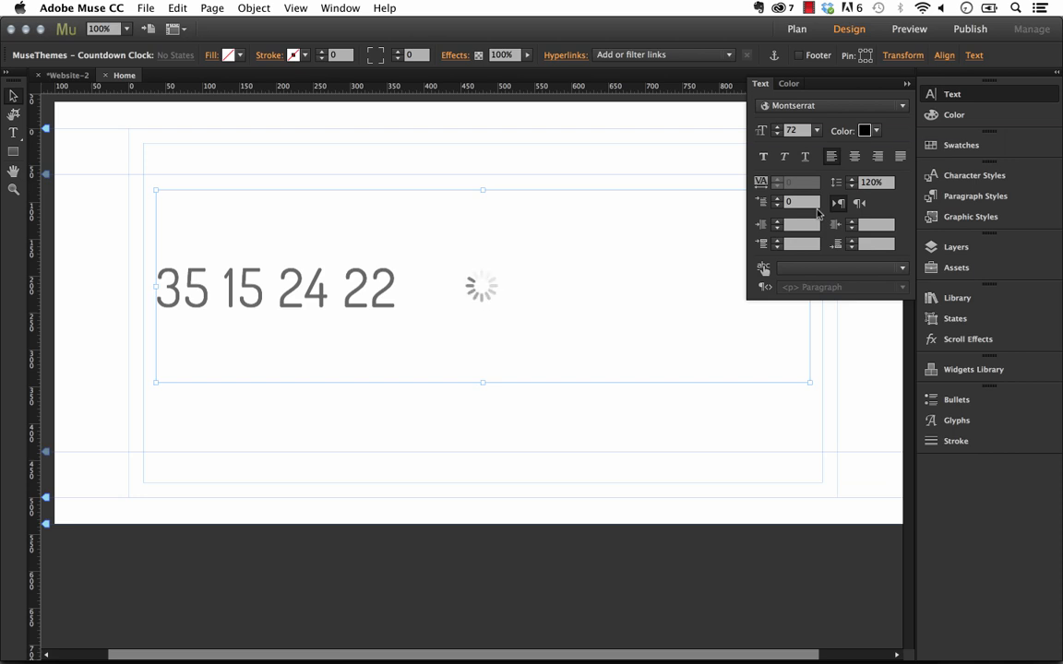
Colour the clock digits blue (#29ABE2) and deselect the clock
click(865, 130)
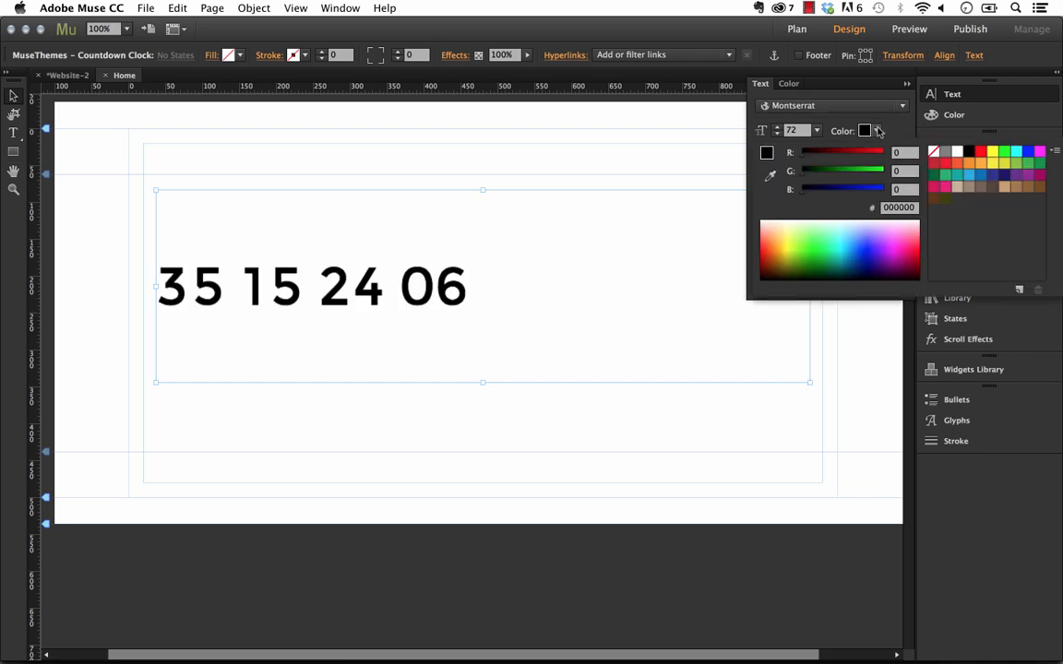
click(969, 177)
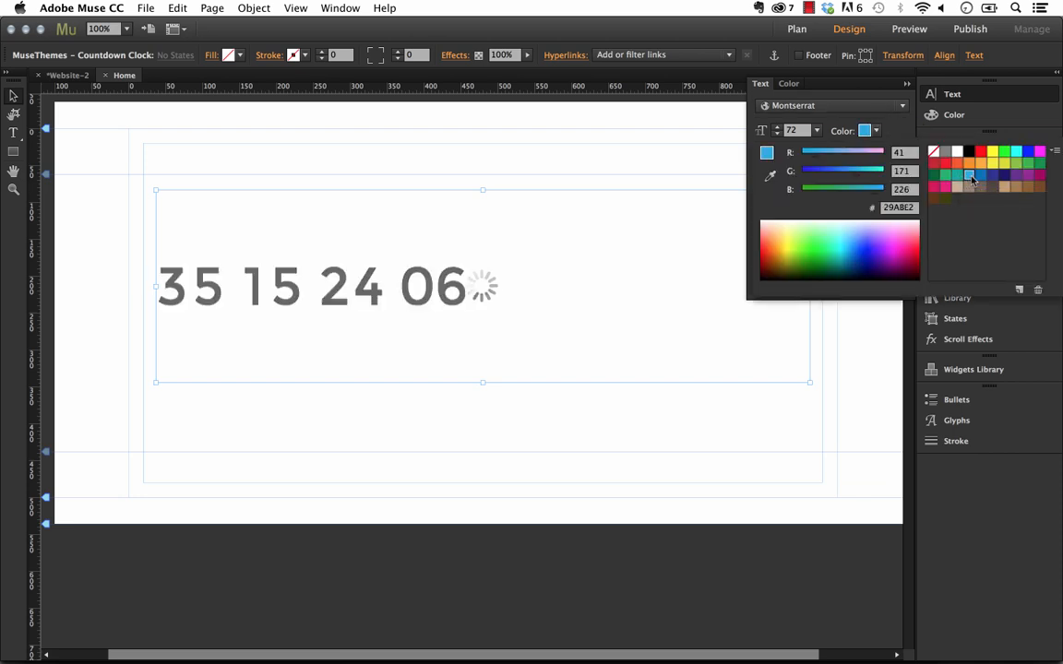
click(970, 180)
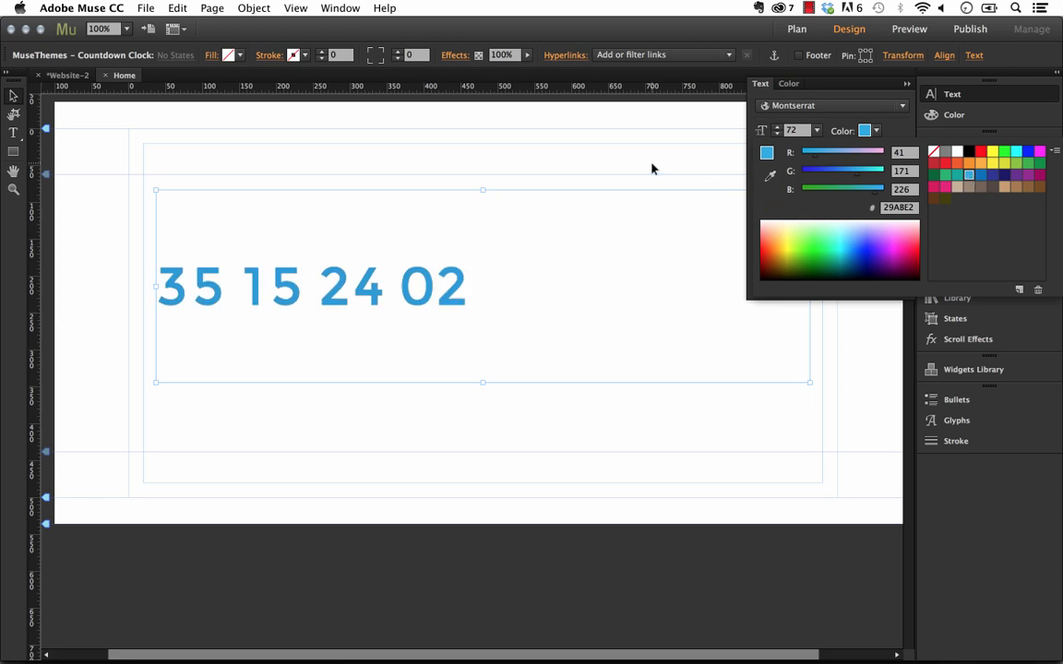
click(760, 83)
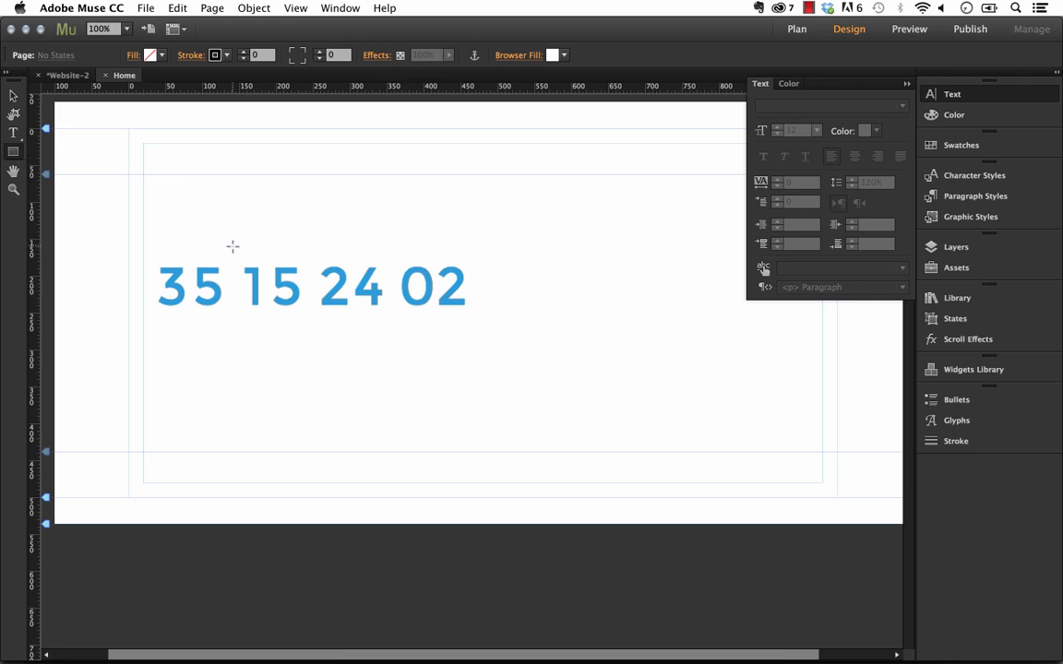
Draw thin gray divider bars between the number groups, shrink the frame, and centre everything
click(233, 287)
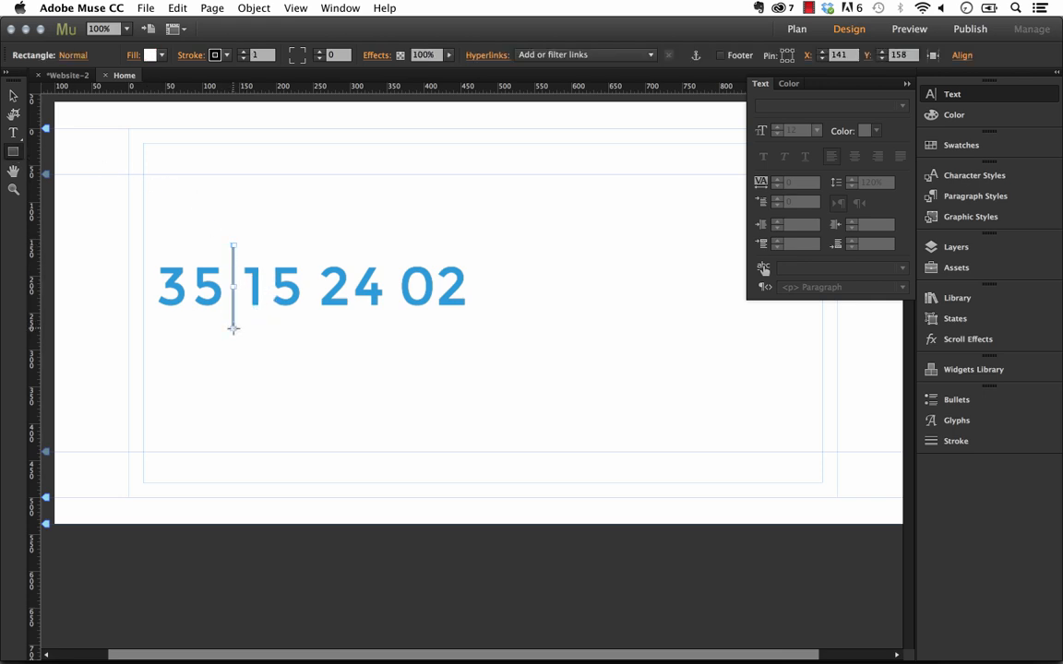
click(149, 54)
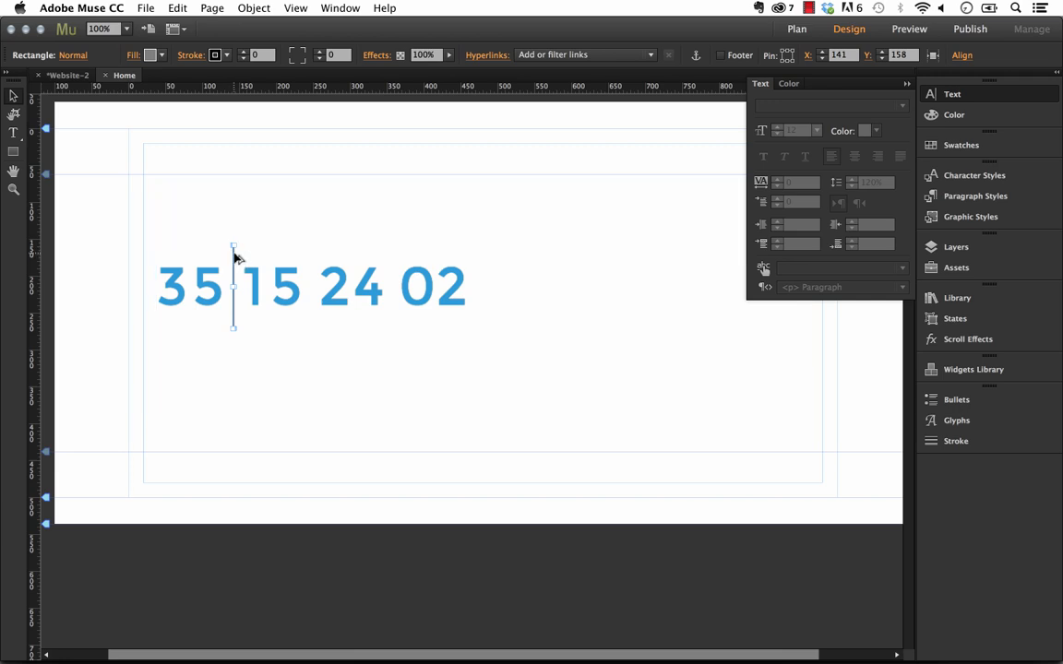
click(309, 288)
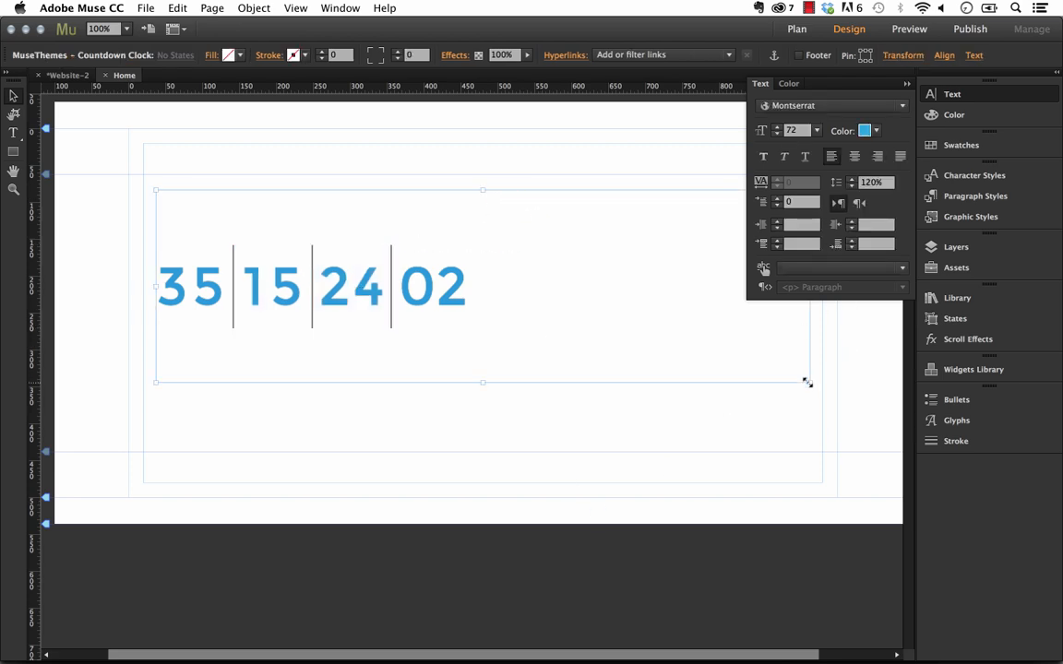
drag(807, 382, 484, 375)
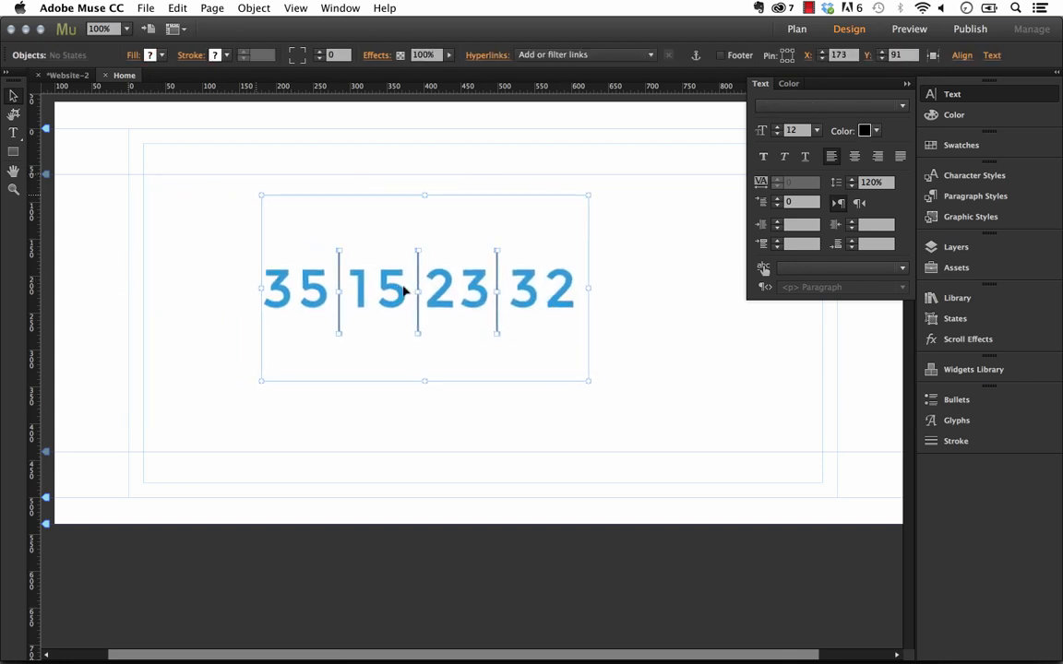
click(446, 436)
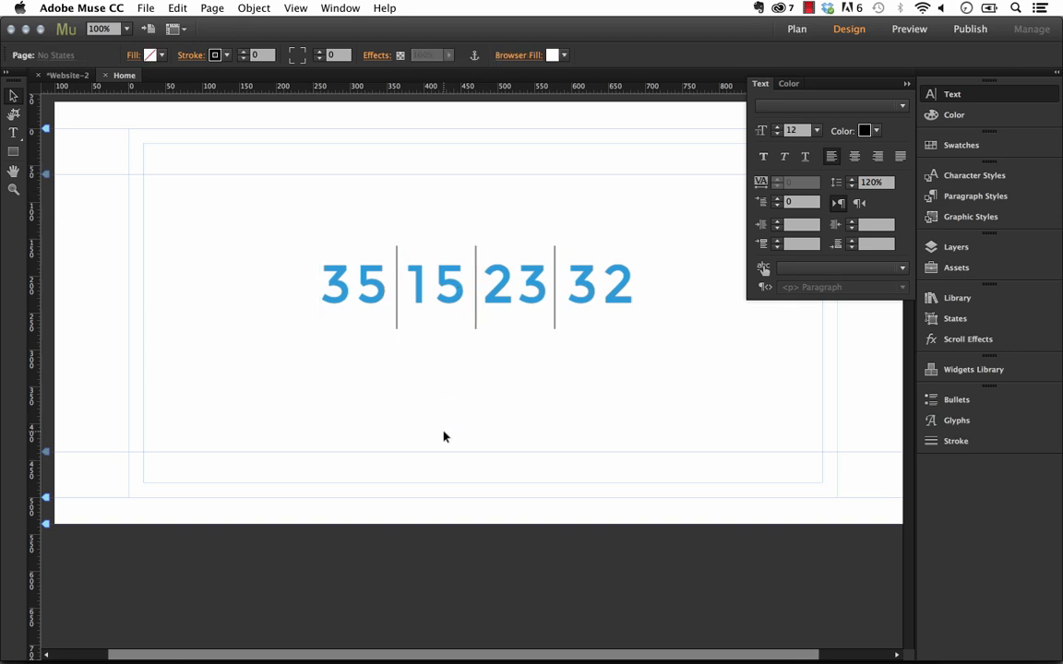
Preview the divided blue countdown live in Firefox, then return to Muse
click(145, 7)
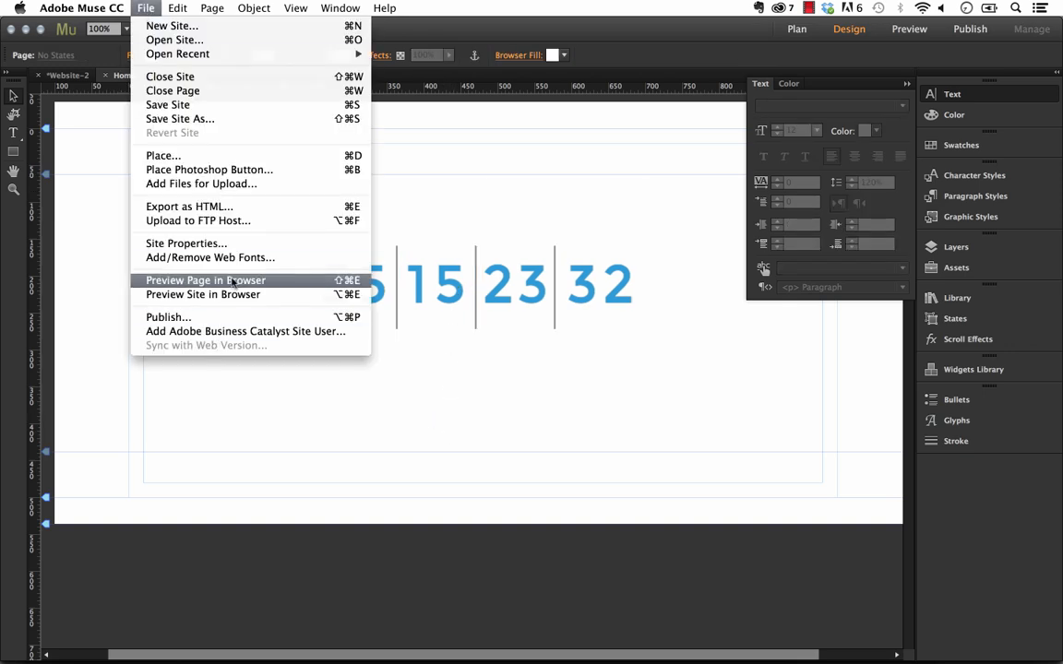
click(205, 280)
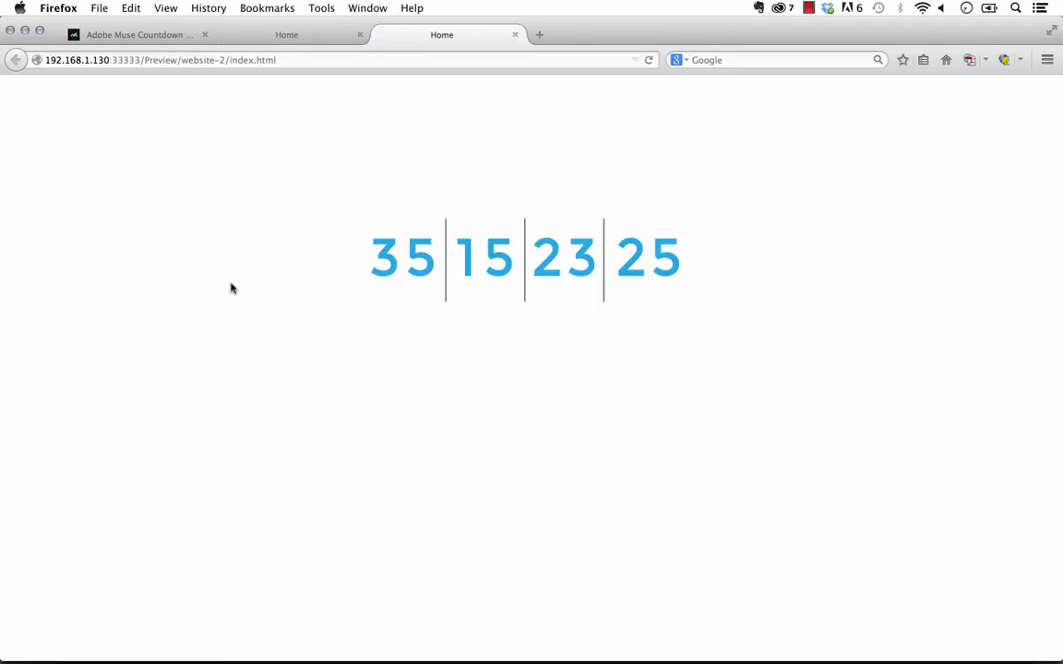
mouse_move(448, 460)
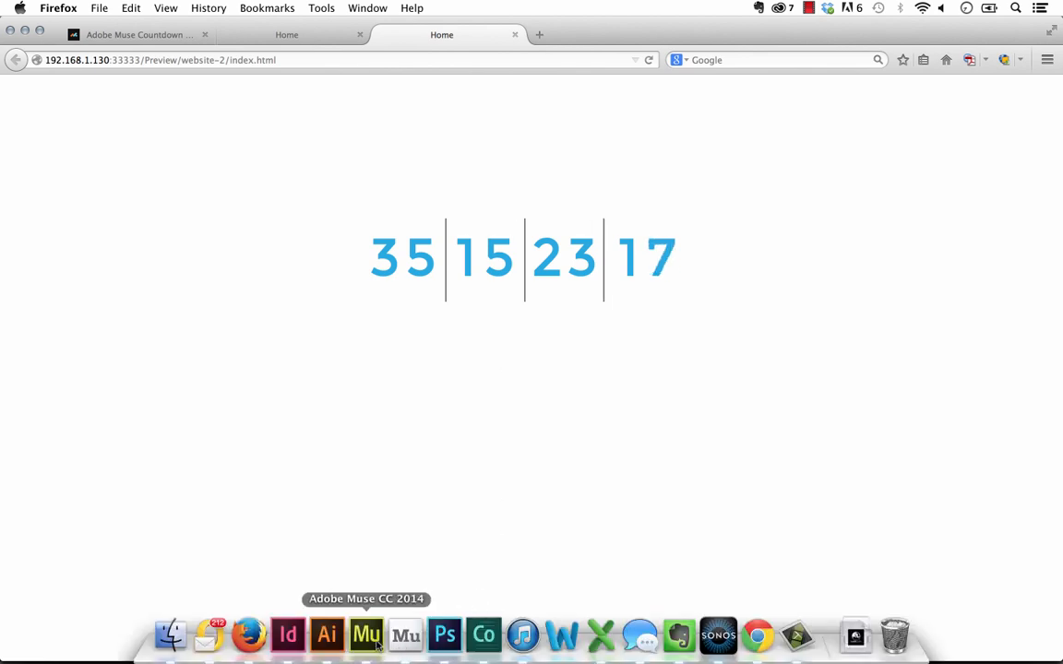
click(365, 635)
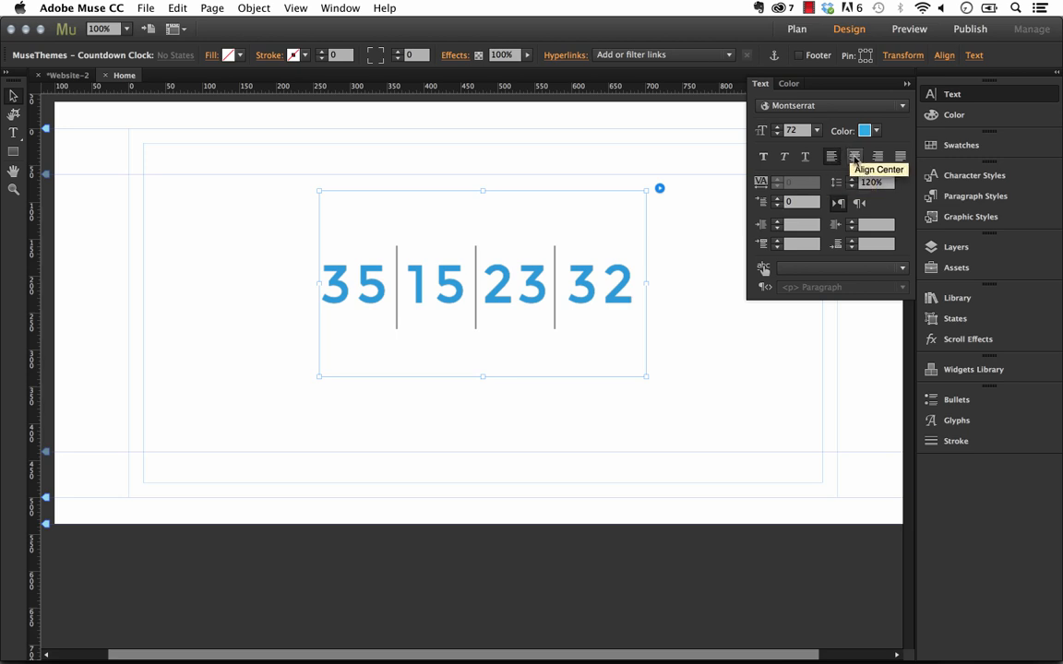
mouse_move(816, 194)
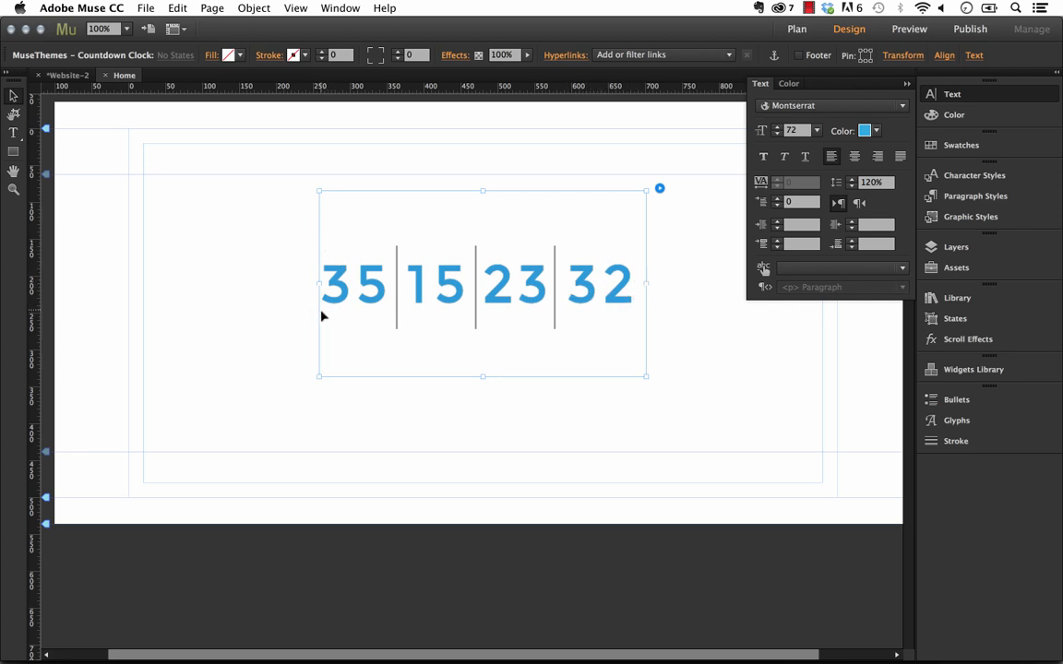
mouse_move(503, 403)
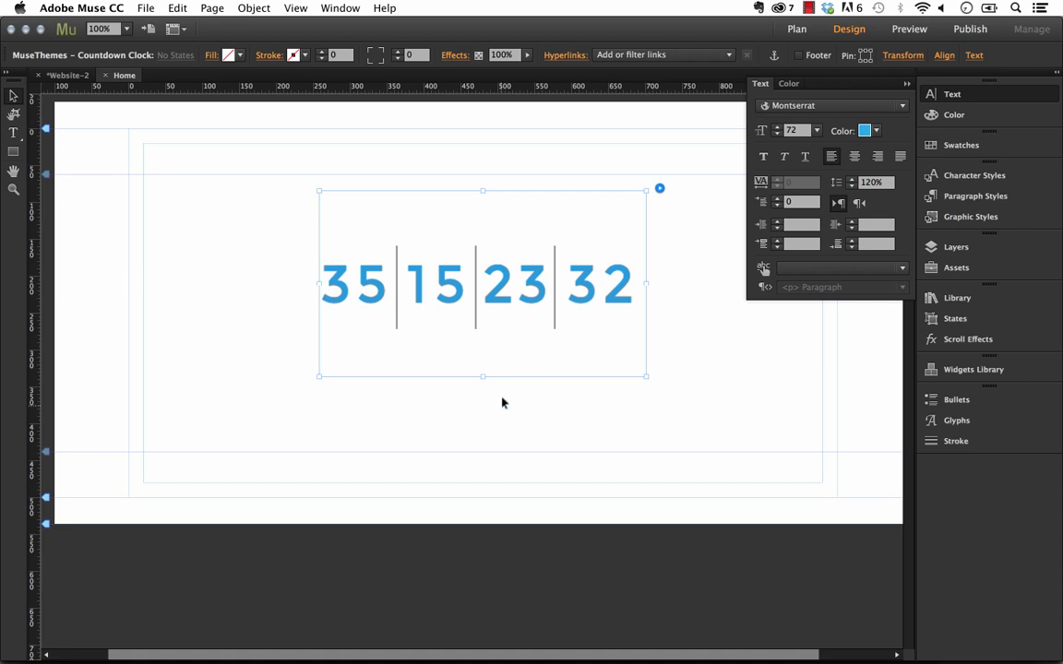
click(312, 254)
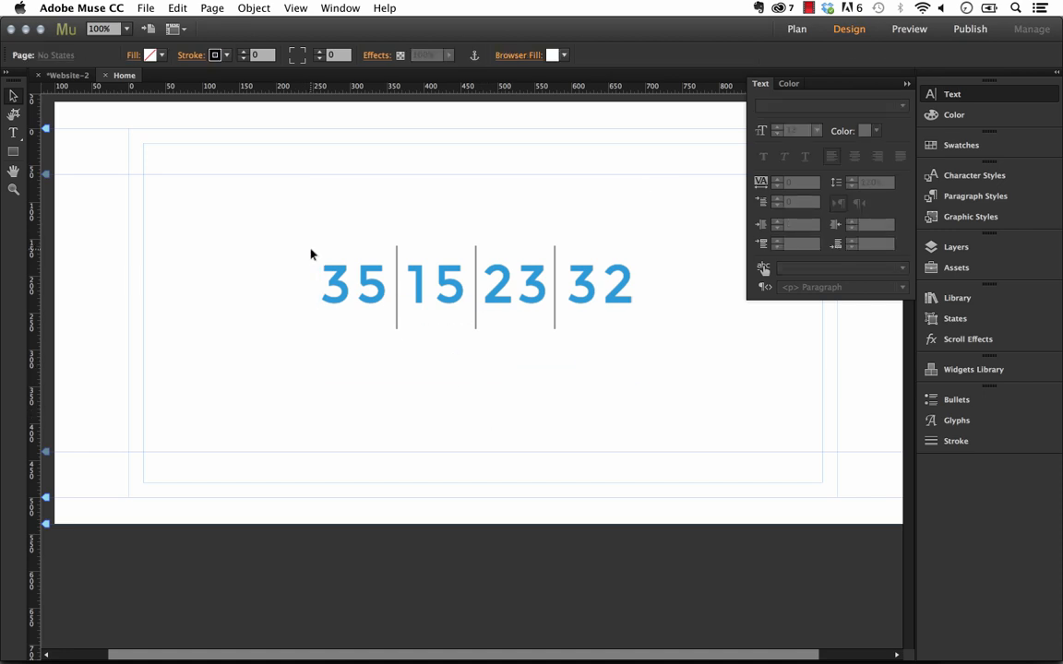
click(471, 284)
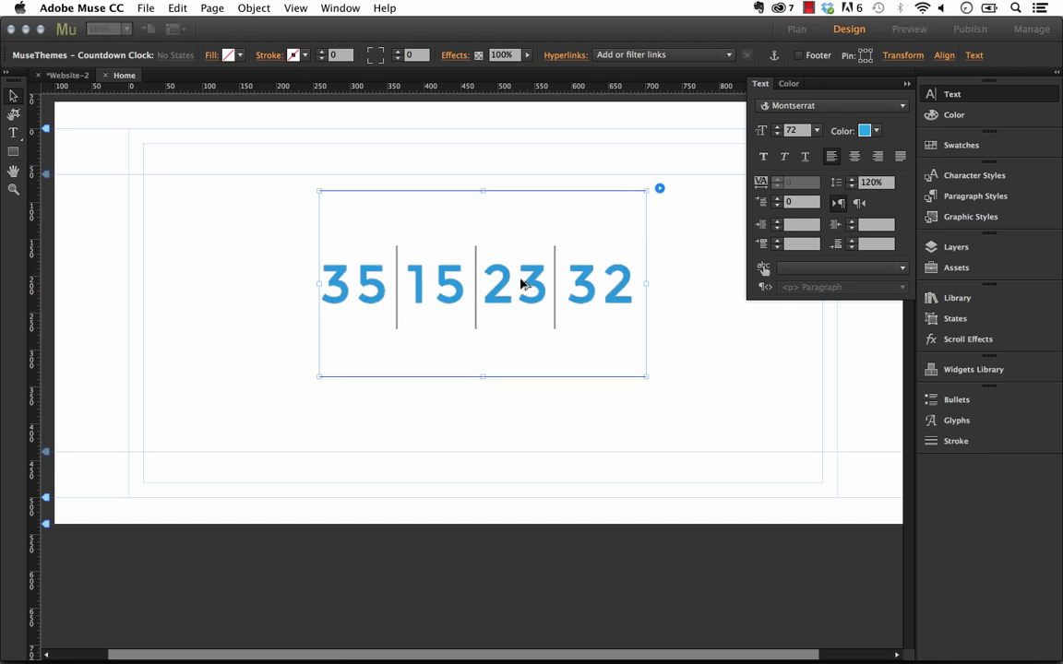
Set the pasted clock copy to Total Days, showing 35, and shrink its frame
click(658, 189)
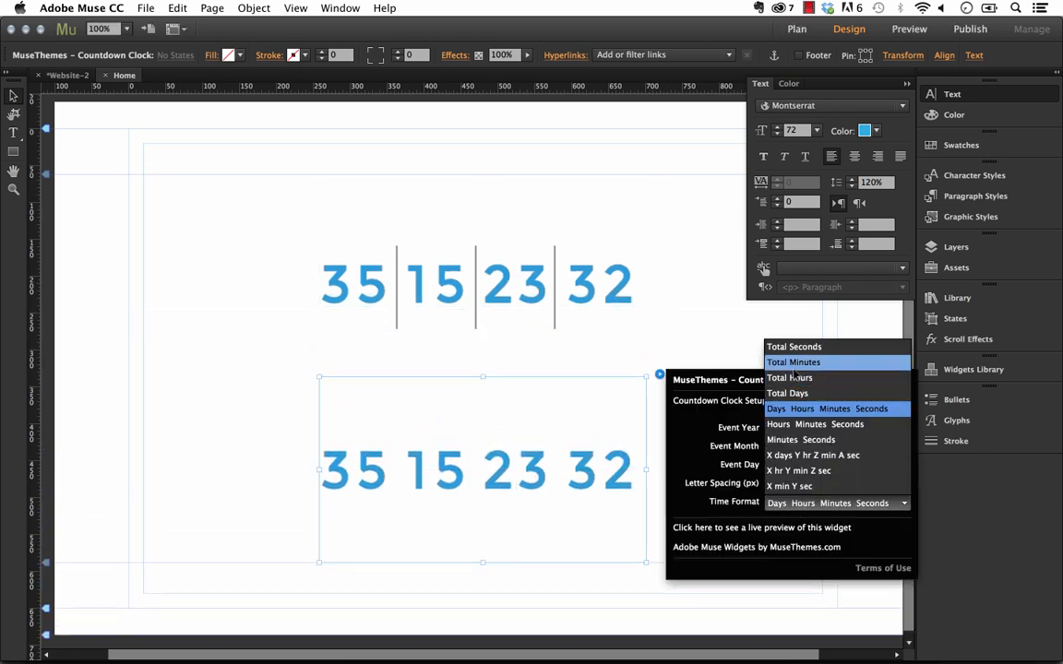
mouse_move(787, 393)
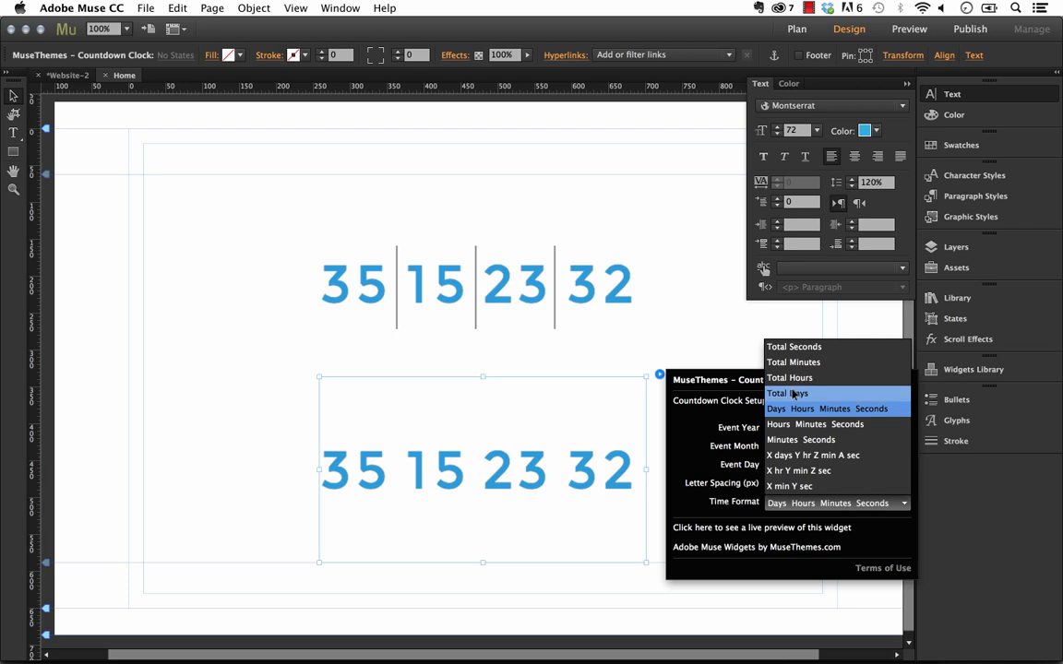
click(788, 393)
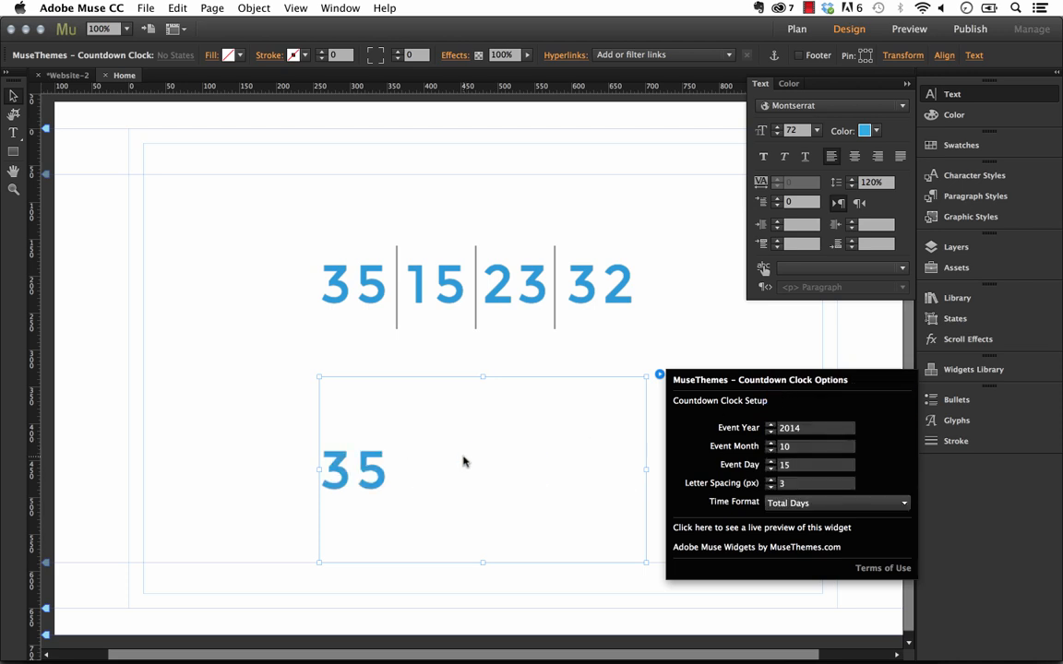
mouse_move(648, 567)
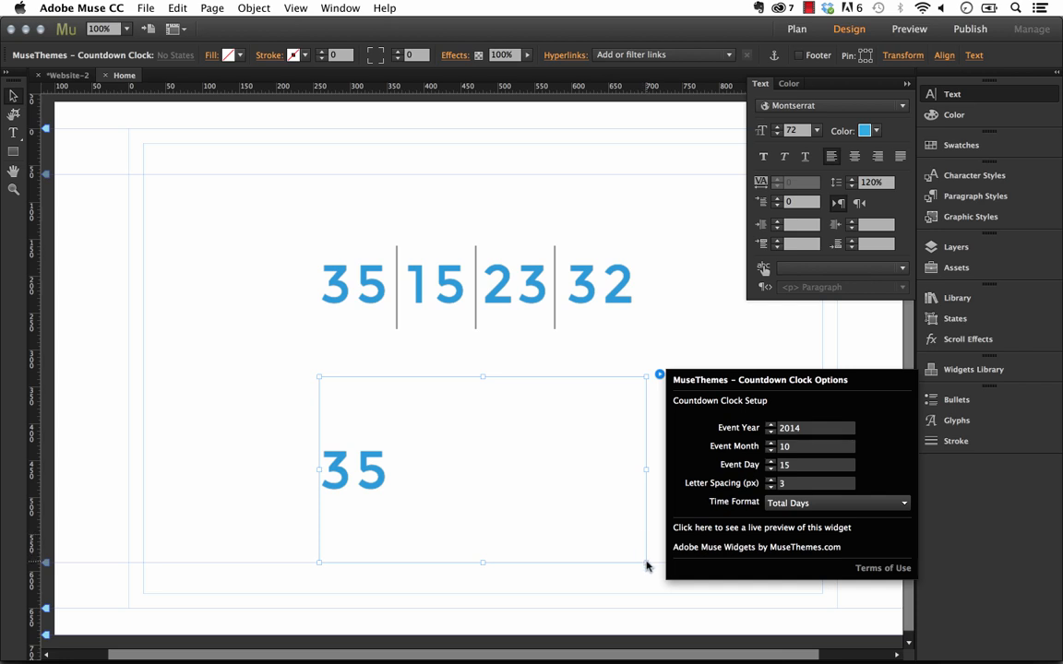
mouse_move(551, 528)
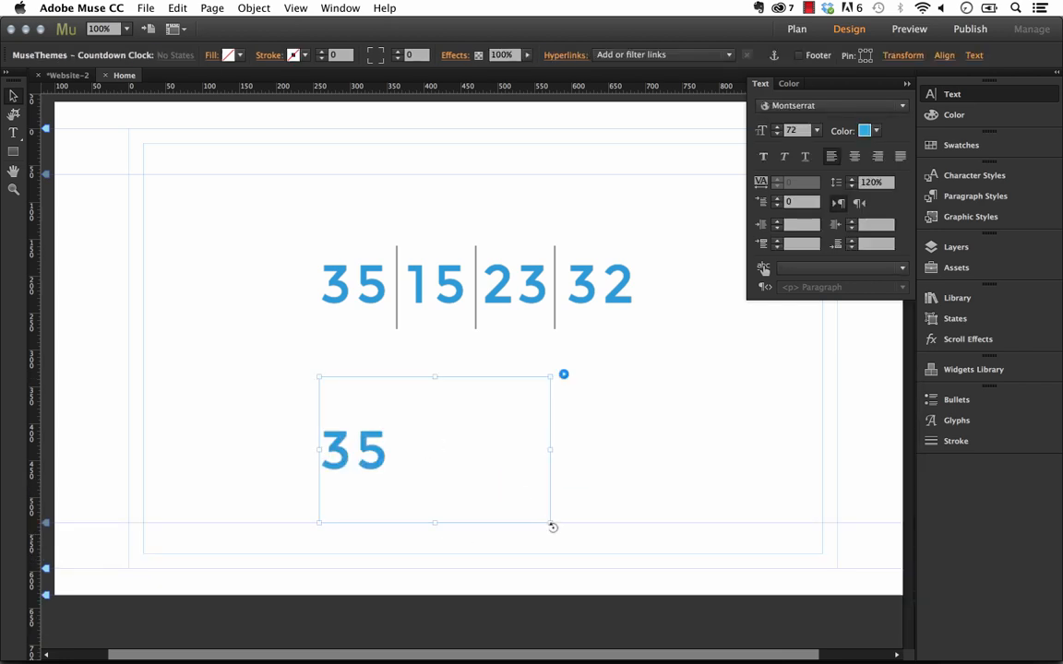
drag(552, 523, 396, 476)
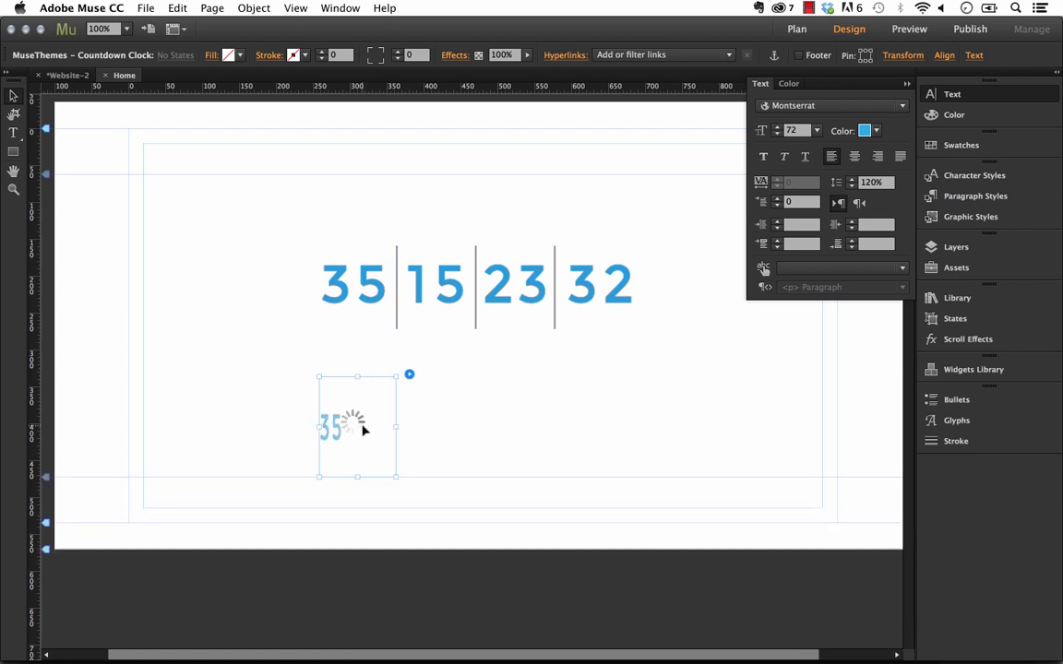
Add a Montserrat 'days until' text label and move it beside the 35
double_click(355, 427)
text(day)
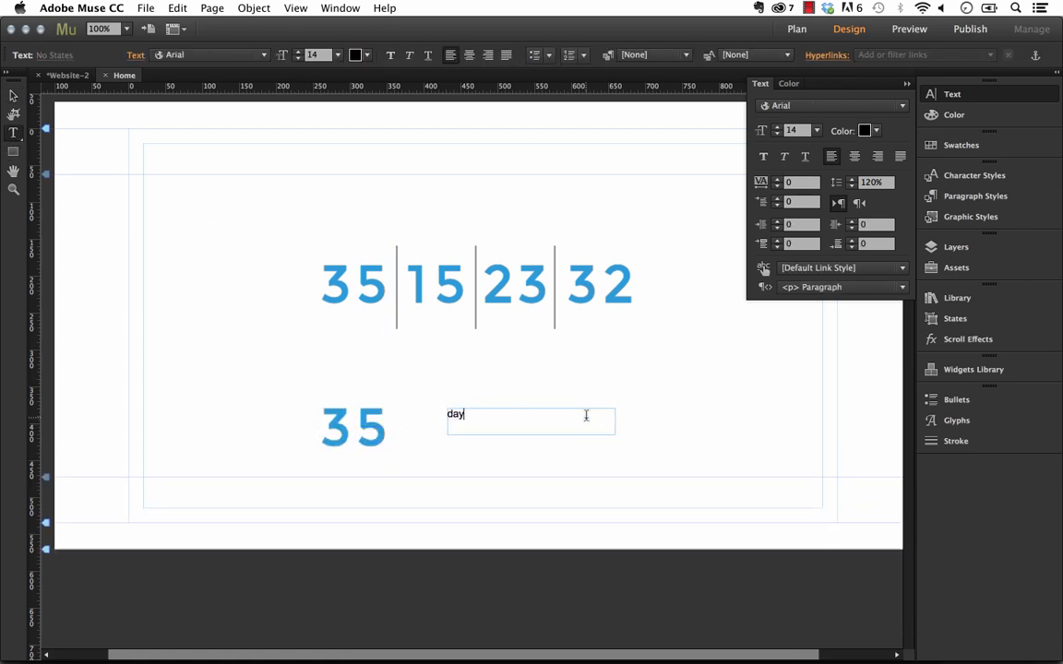
text(s until)
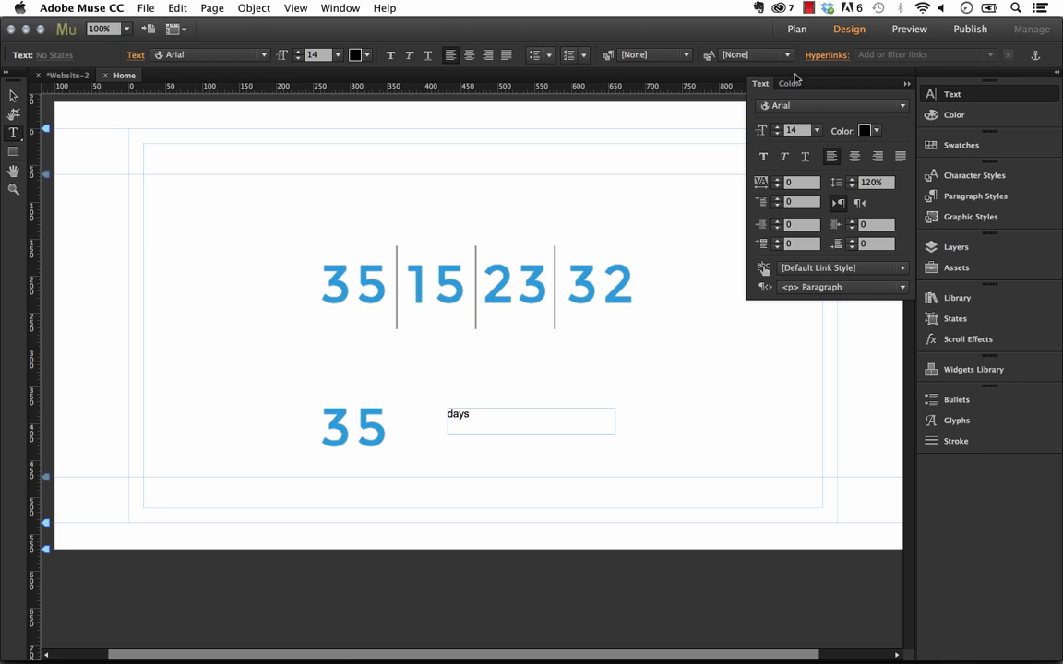
click(831, 104)
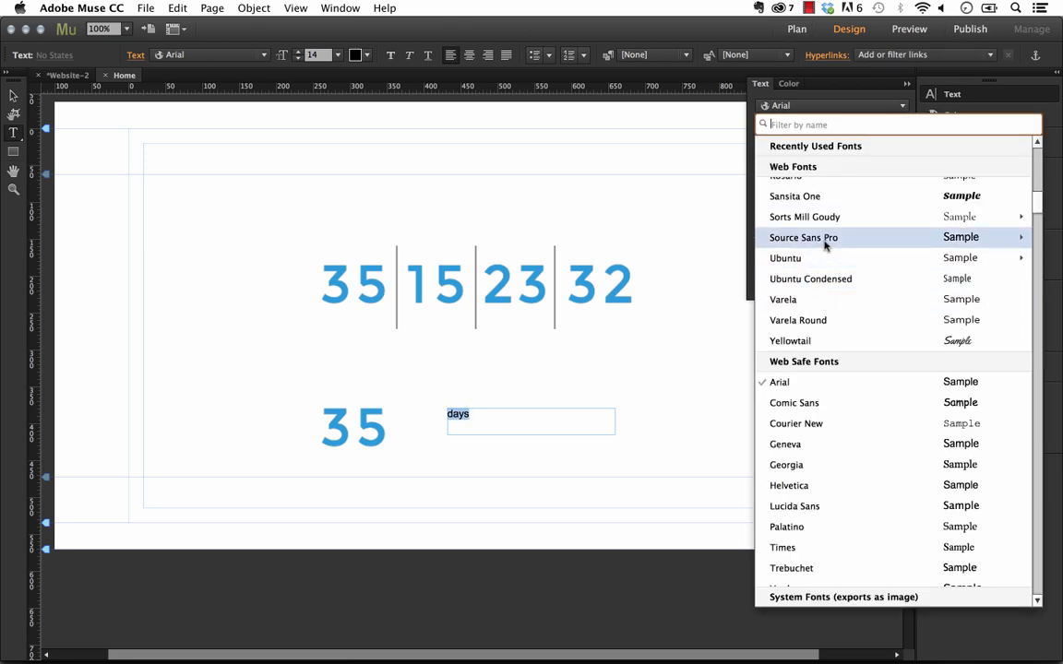
click(793, 331)
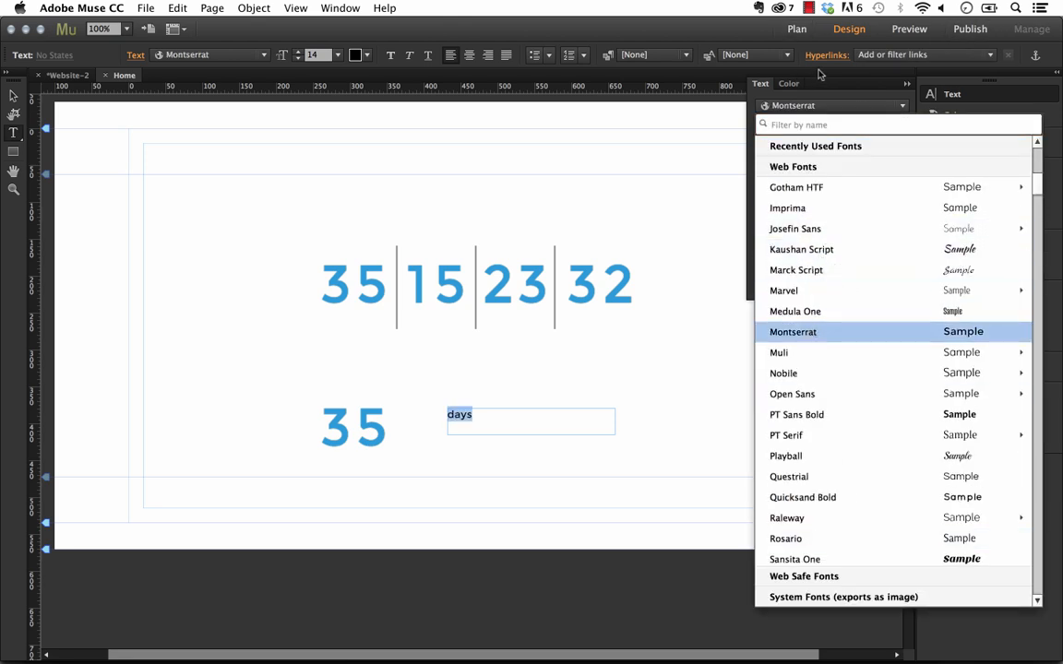
click(793, 332)
text(35)
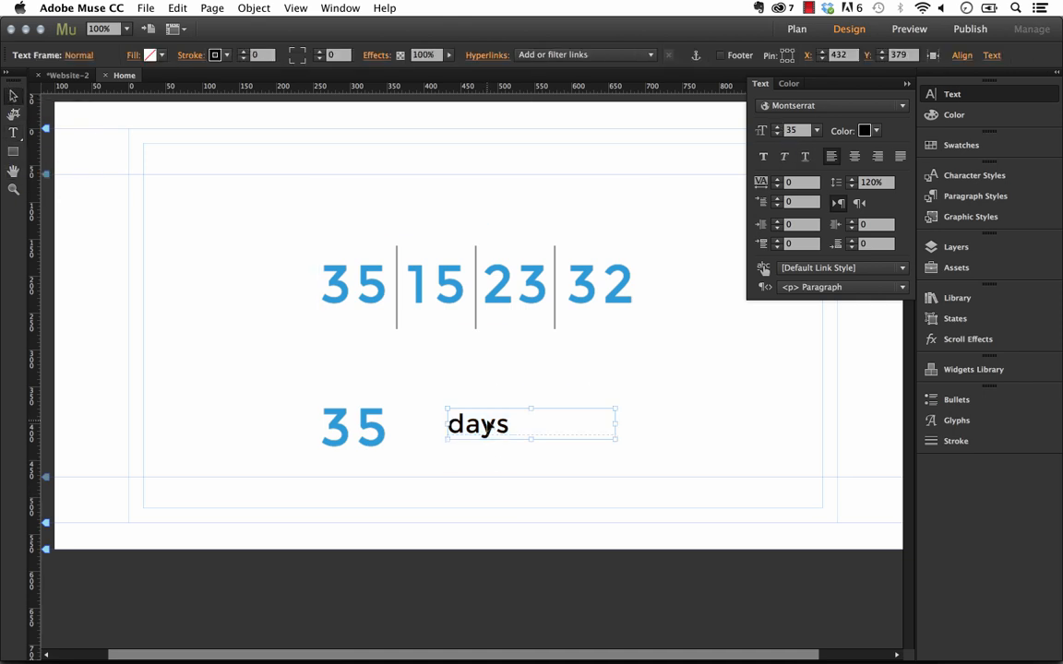
drag(531, 424, 481, 430)
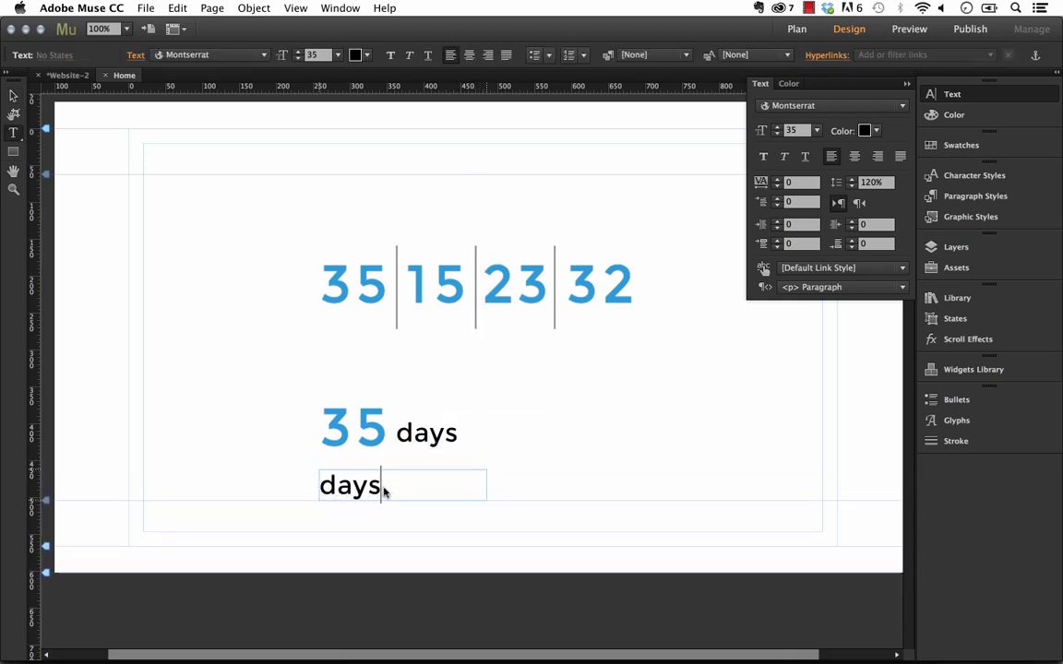
Change the duplicated line to 'until opening!' and widen its letter spacing
text(until opening!)
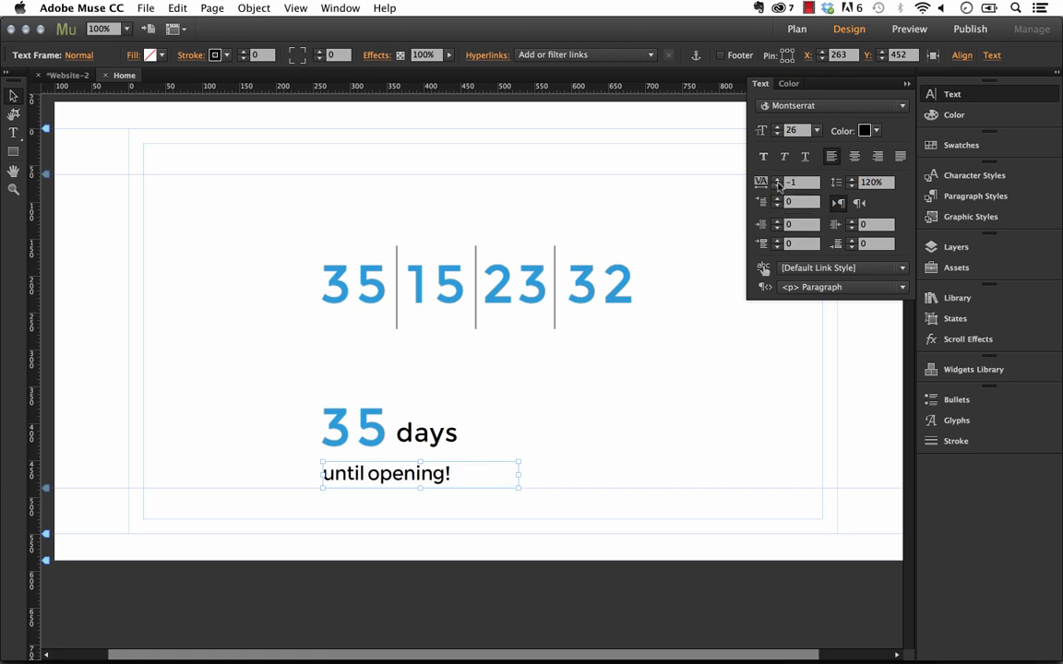
click(778, 182)
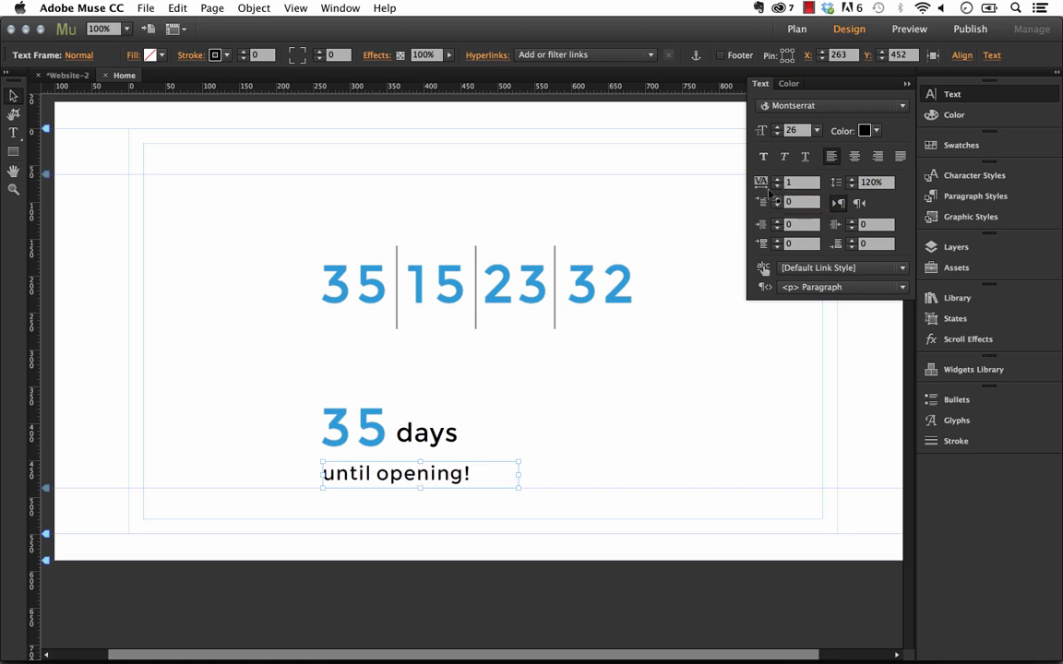
click(865, 131)
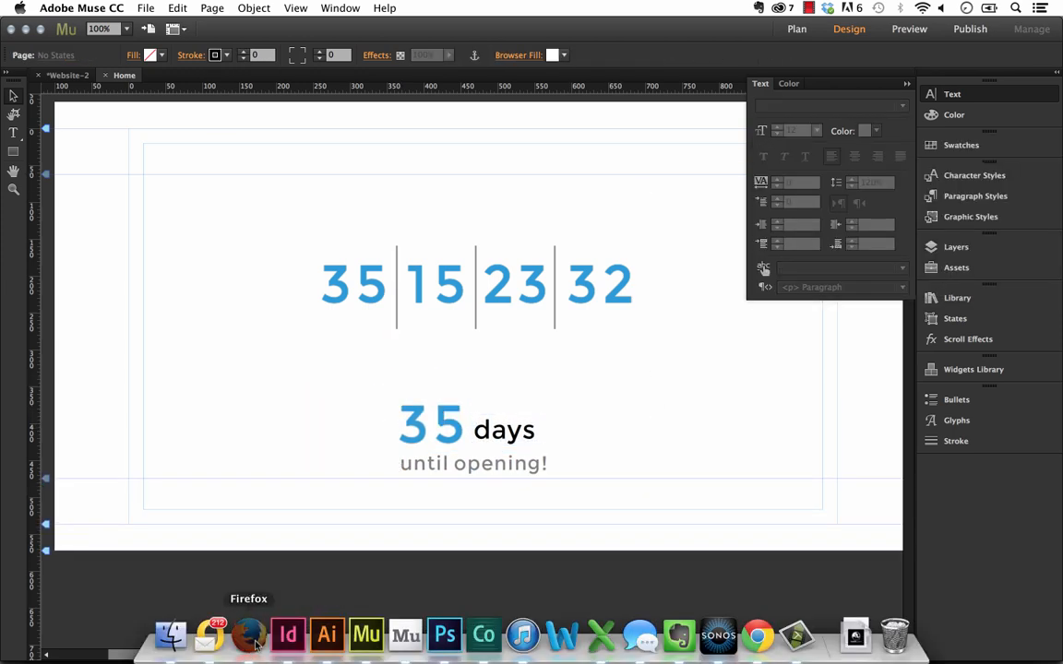
Review the countdown widget demo page in the browser and deselect the countdown clock
click(248, 634)
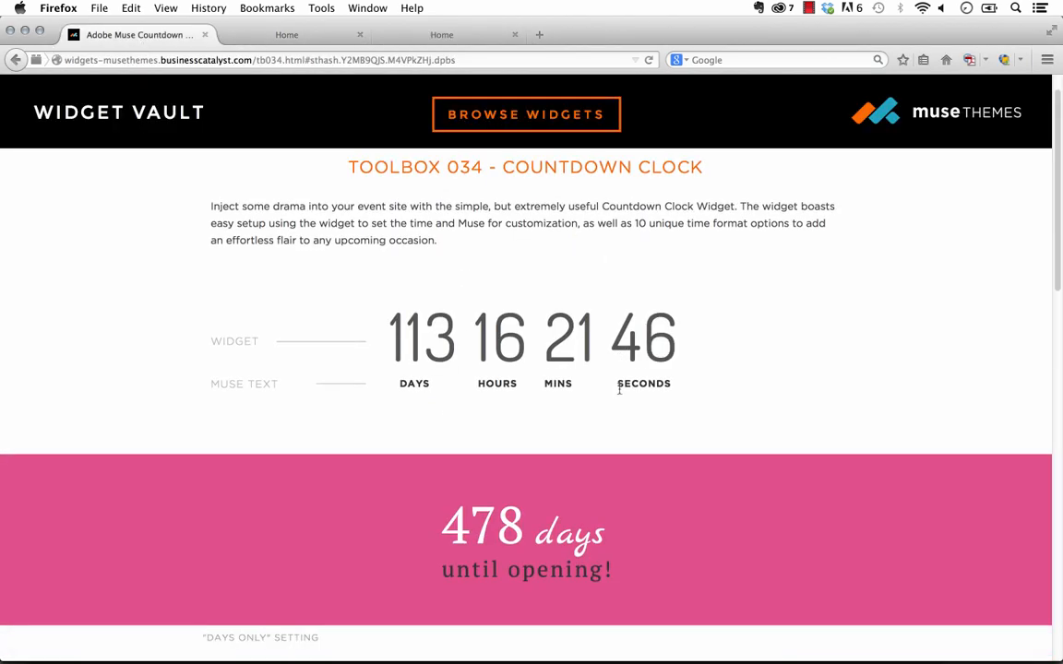
scroll(down, 3)
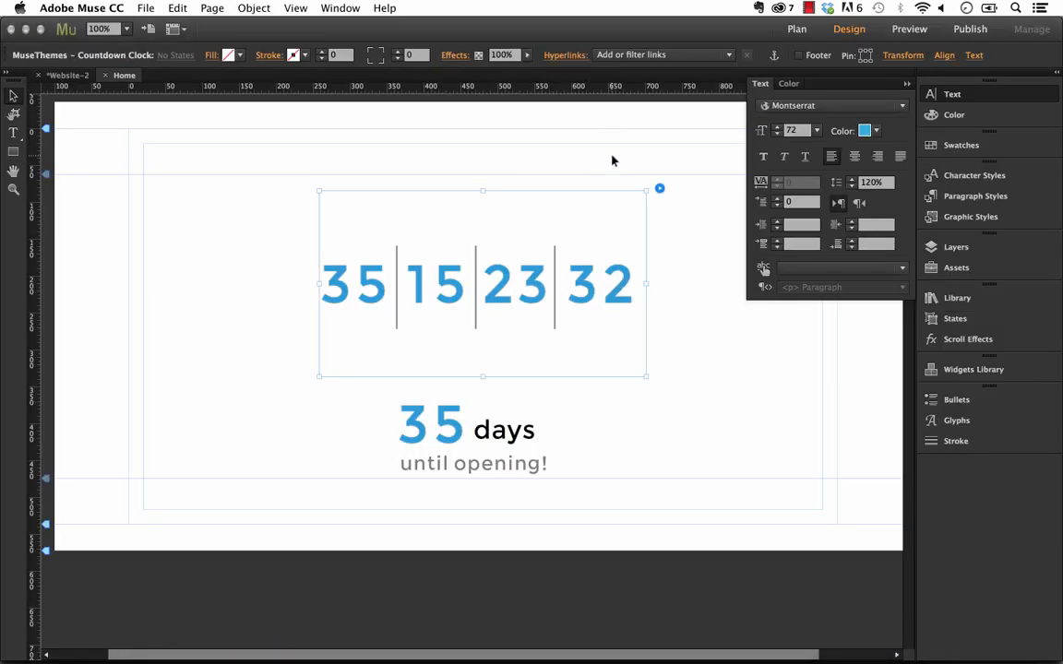
click(609, 157)
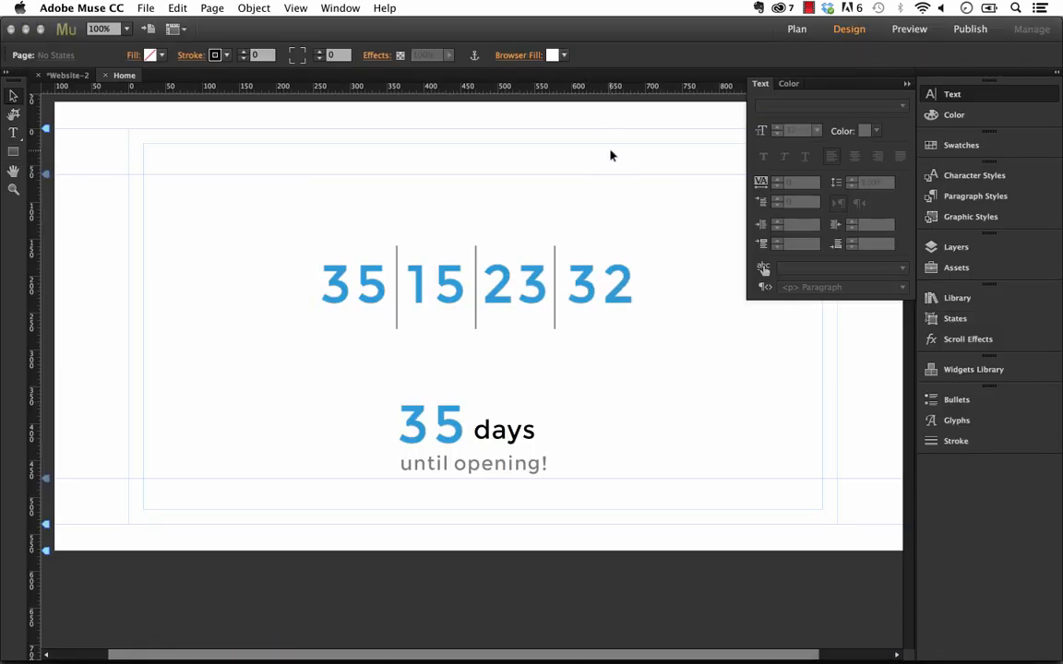